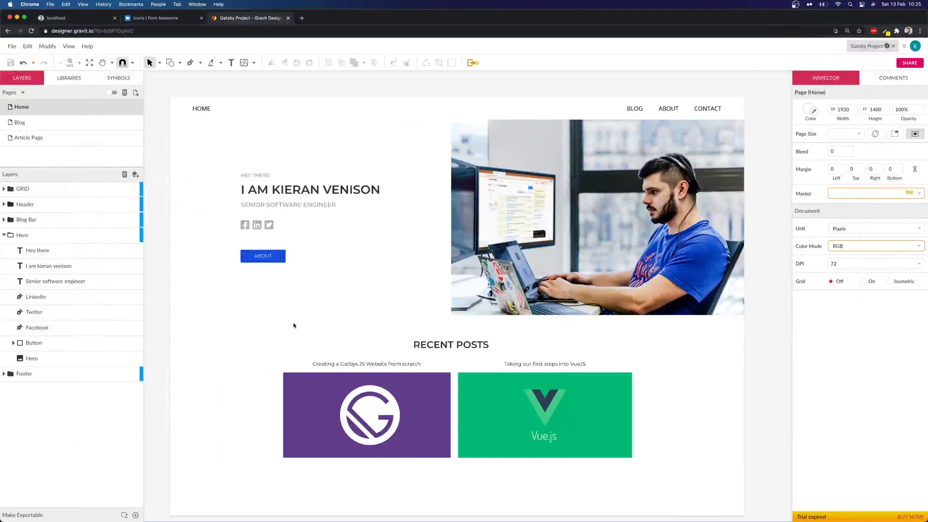
Inspect the Hero layer's social icons in the mockup, then bring up the Font Awesome gallery.
click(262, 255)
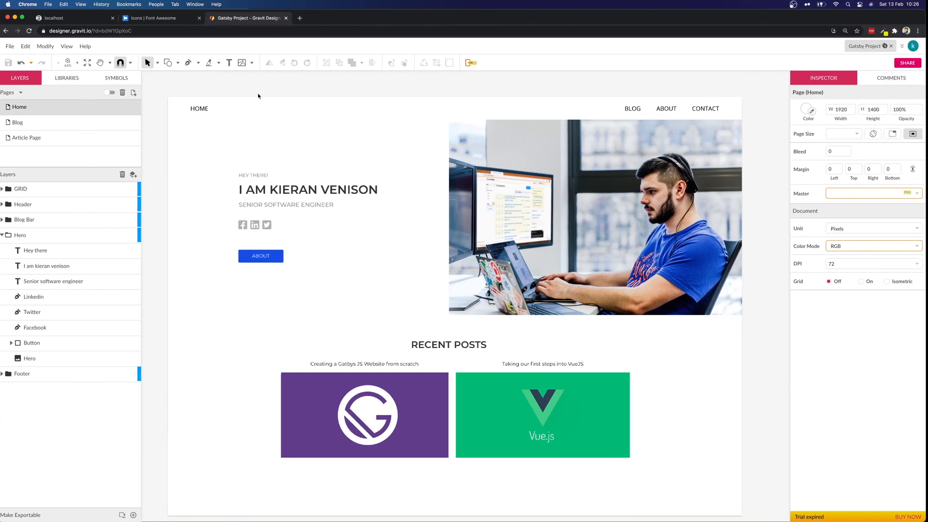
click(151, 18)
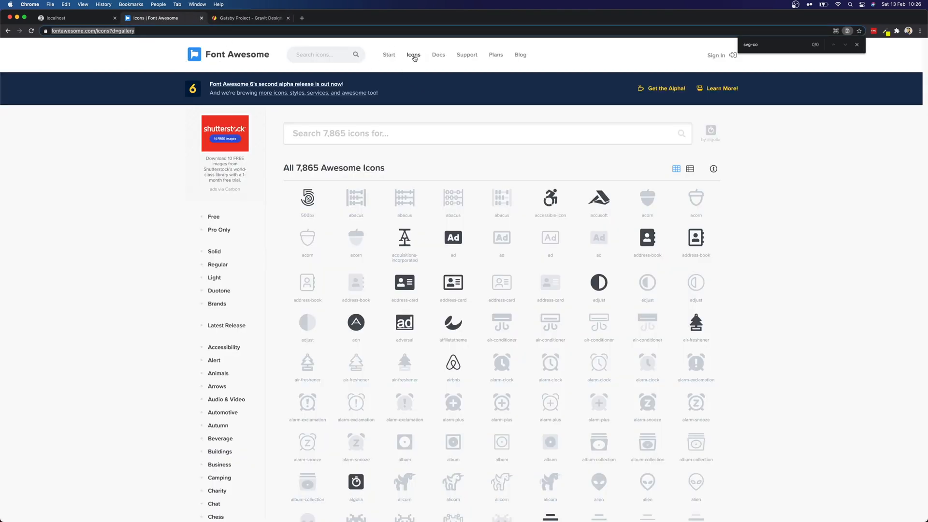
Search the icon gallery for 'trash', then for 'uber', and pick a result.
click(413, 54)
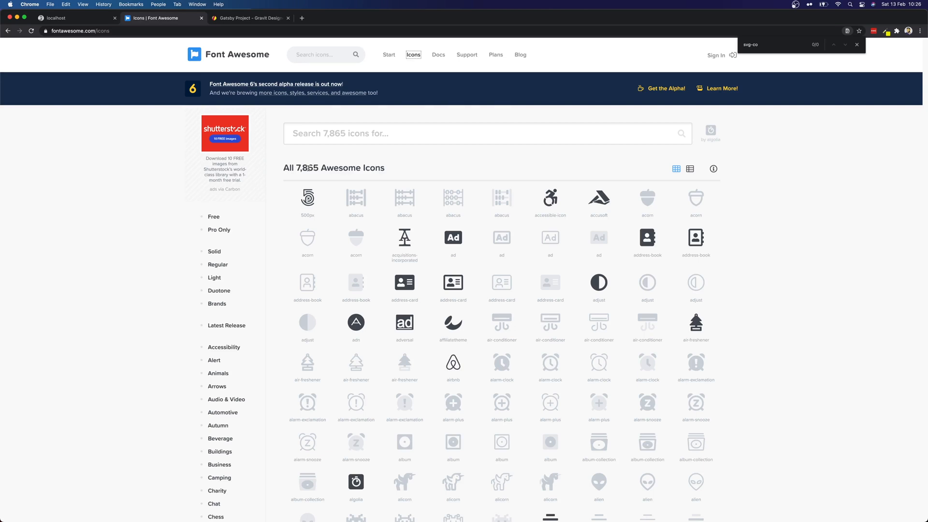
text(t)
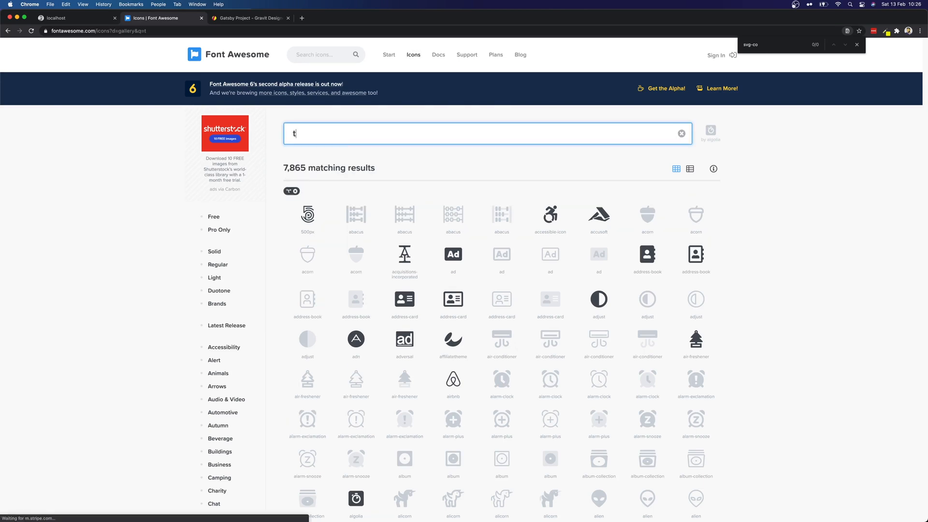
text(rash)
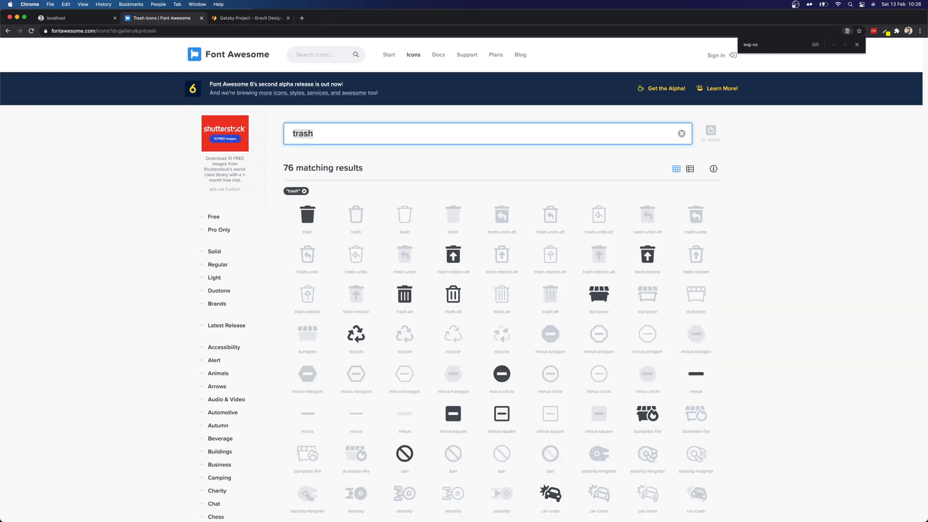
text(uber)
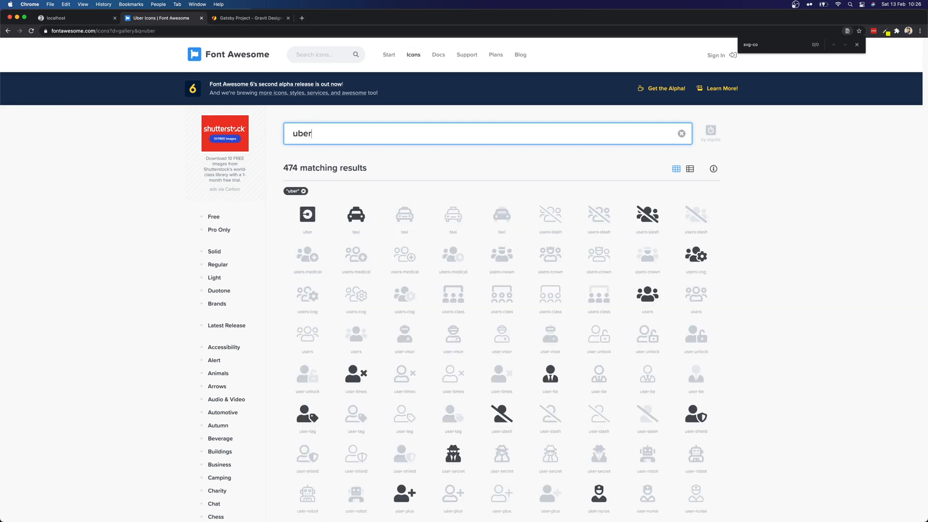
click(682, 133)
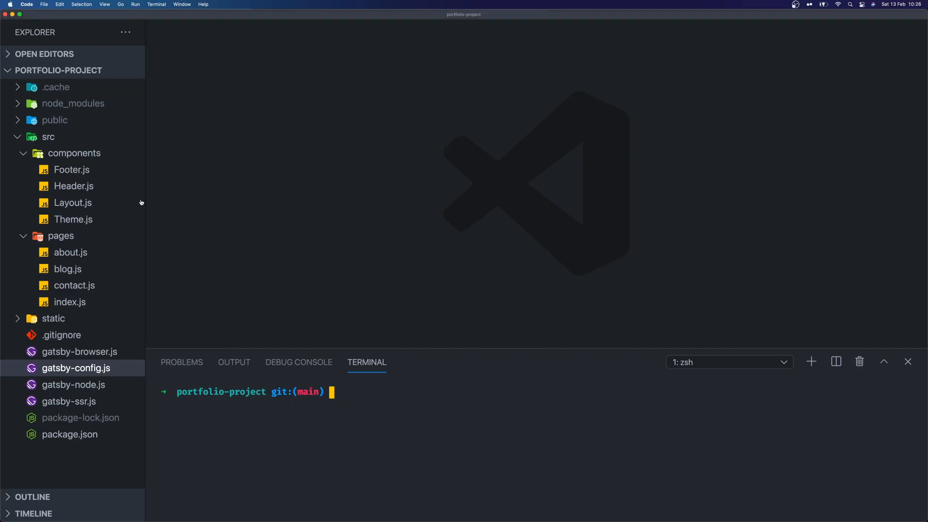
mouse_move(423, 389)
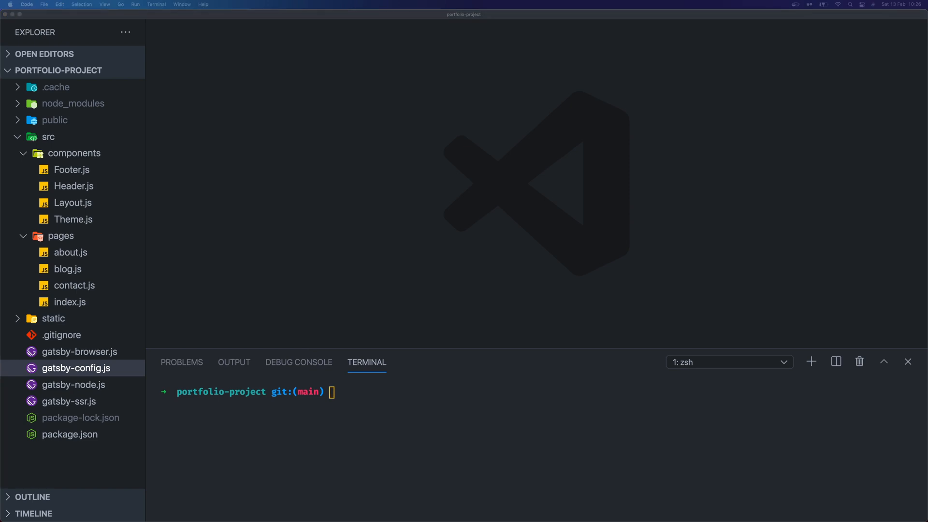
text(npm i --save @for)
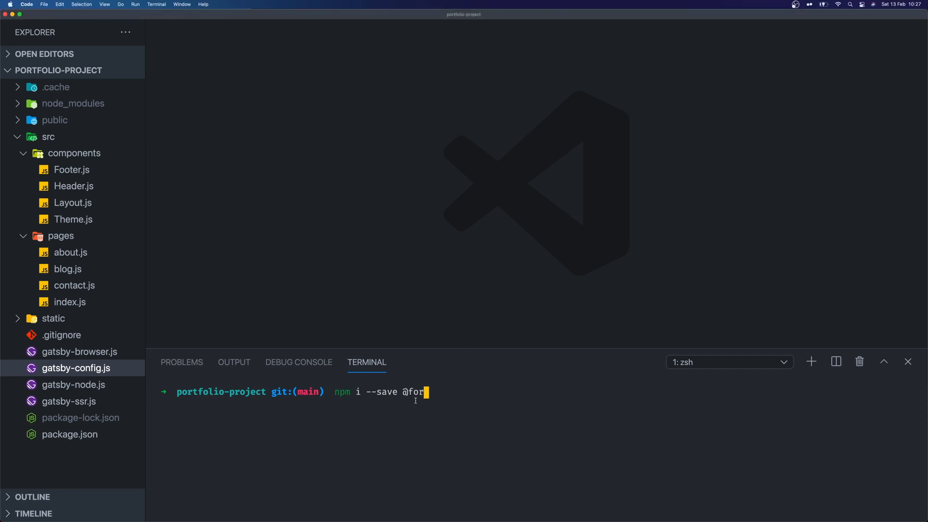
text(tawesome/react-fontawesome @fortawesome/fontawesome-svg-core)
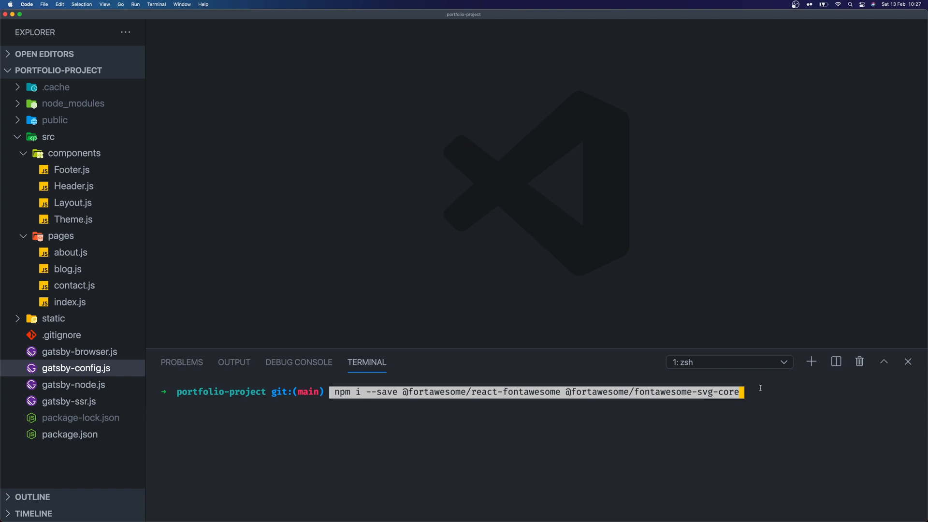
mouse_move(408, 383)
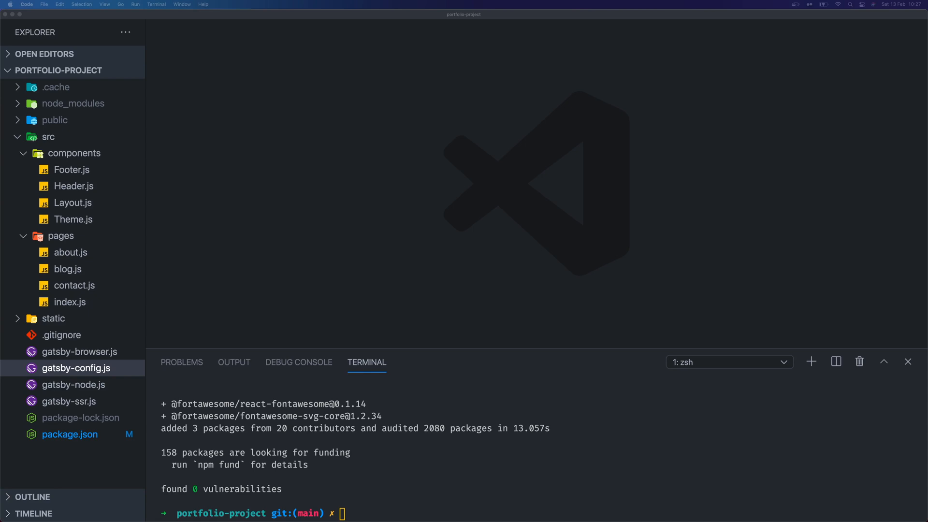
text(npm install --save @fortawesome/free-brands-svg-icons)
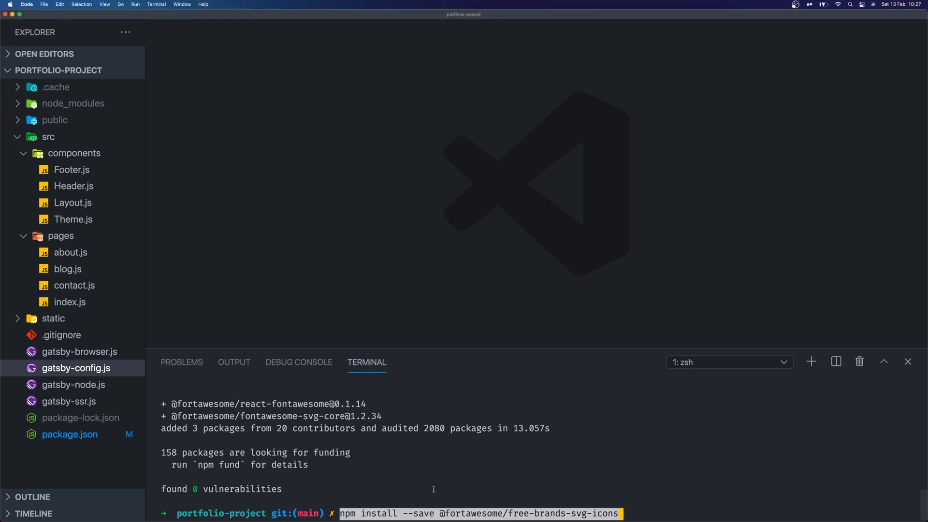
mouse_move(649, 516)
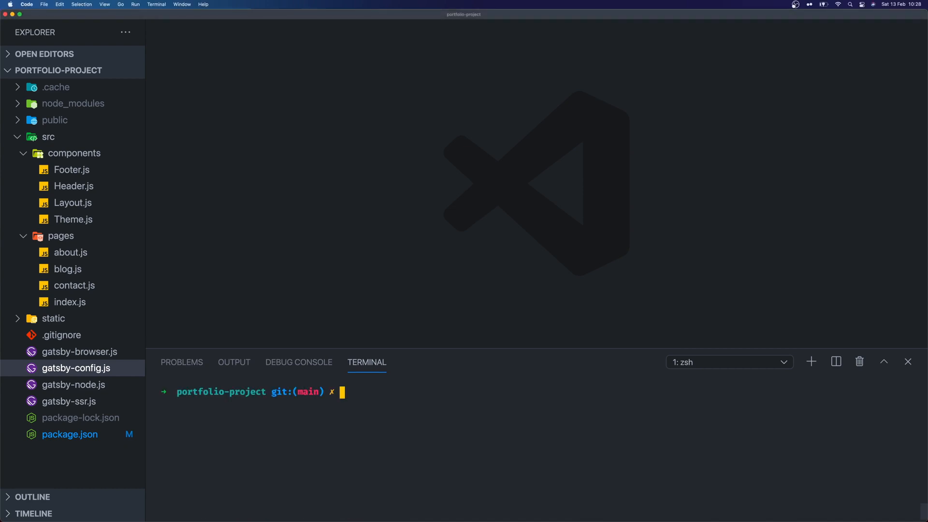
Run npm start in the terminal to launch the Gatsby dev server.
text(npm sdtart)
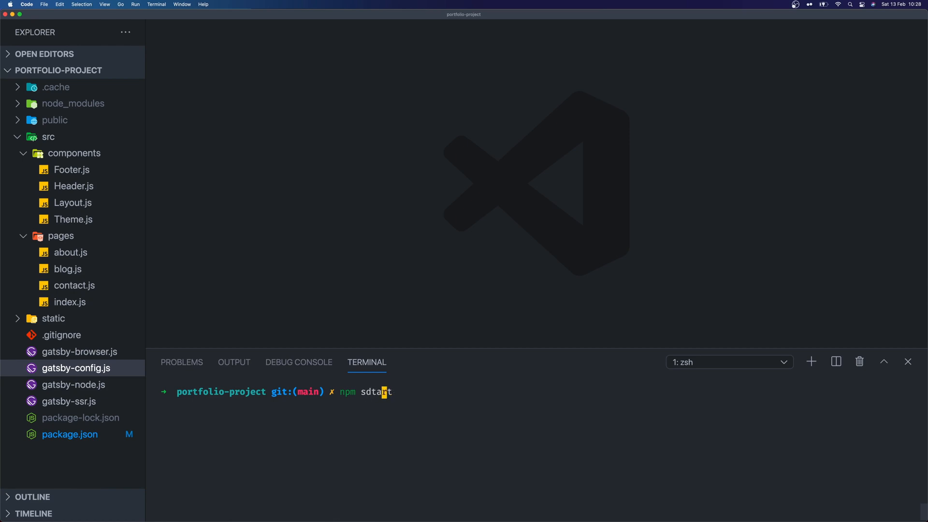
key(Enter)
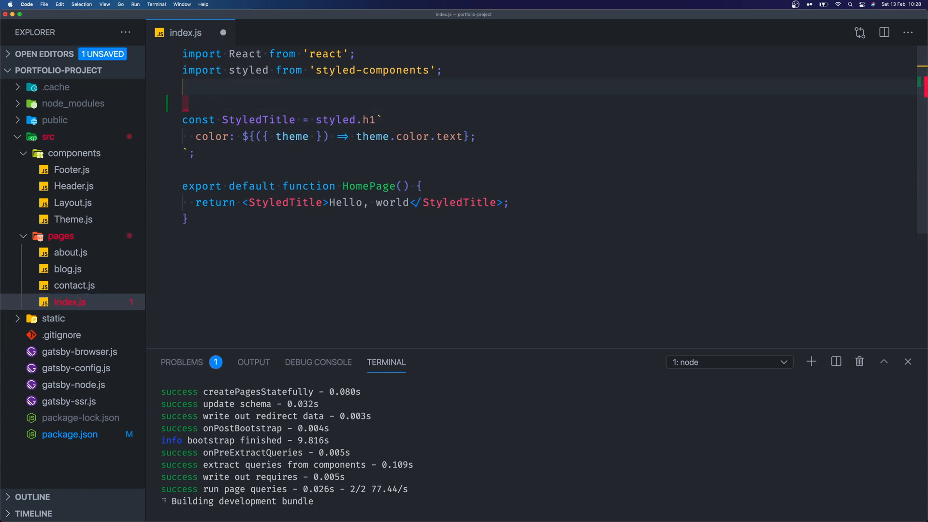
text(import {})
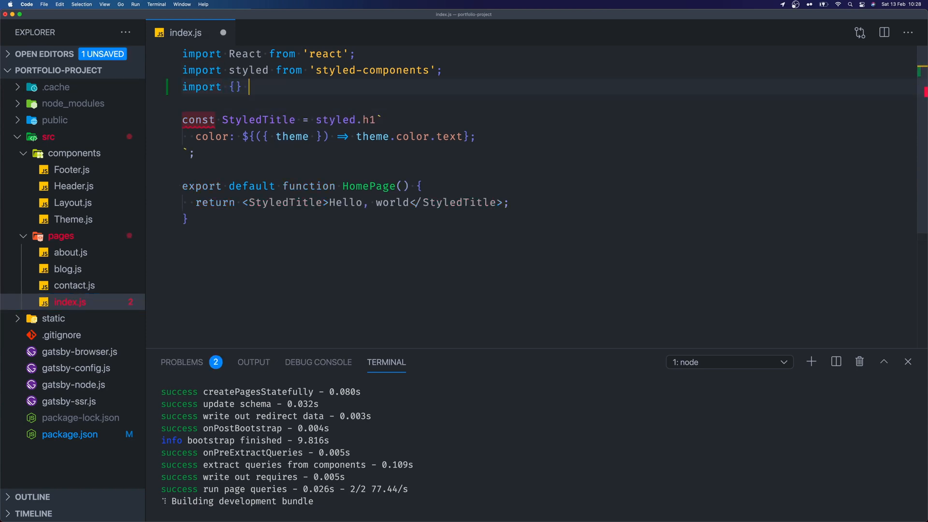
text(from '@)
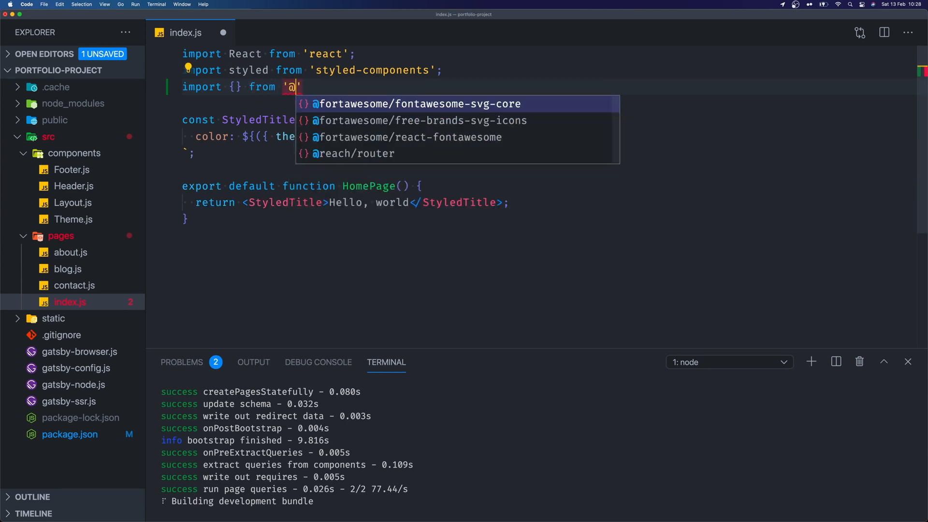
text(fortawesome/react-fontawesome)
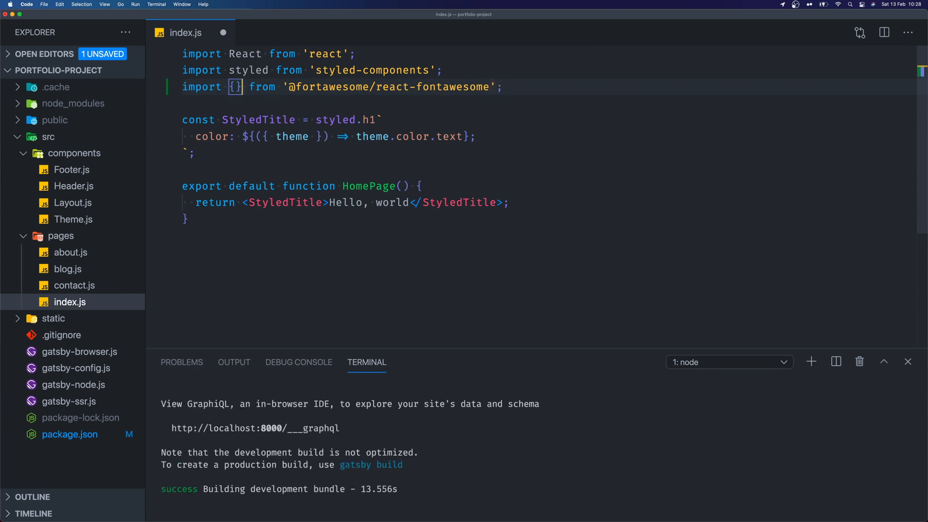
text(FontAwesomeIcon)
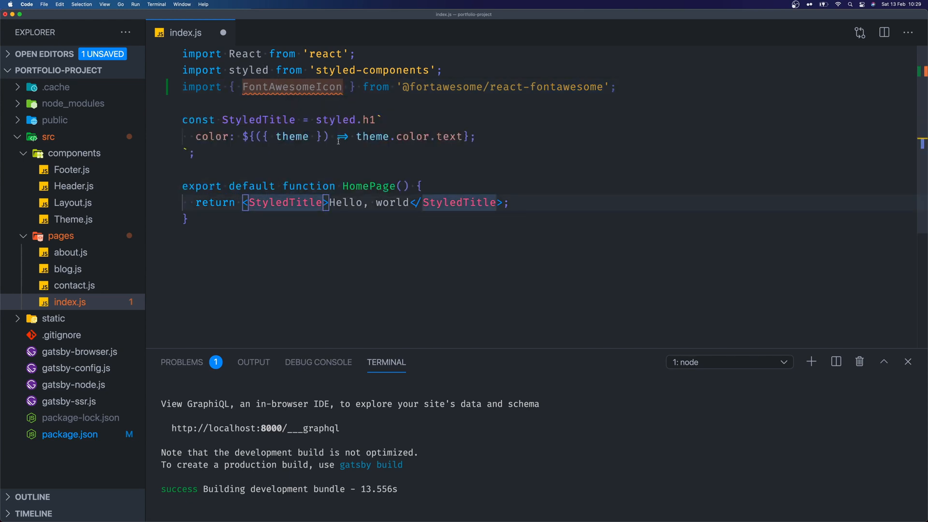
key(cmd+s)
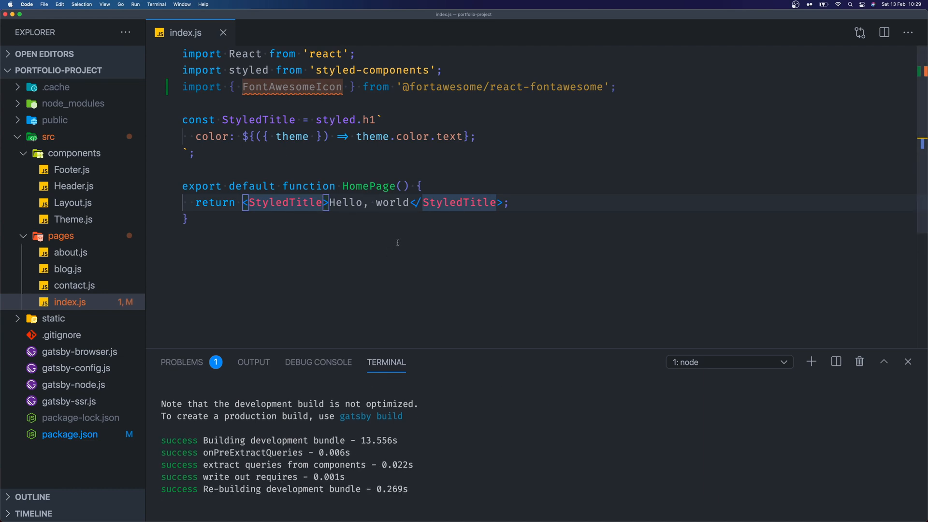
mouse_move(409, 215)
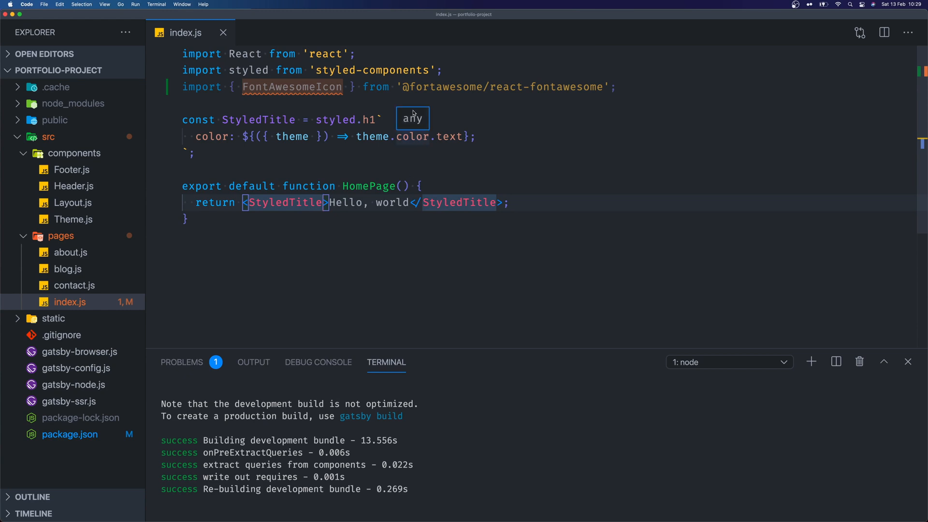
key(Enter)
text(import {)
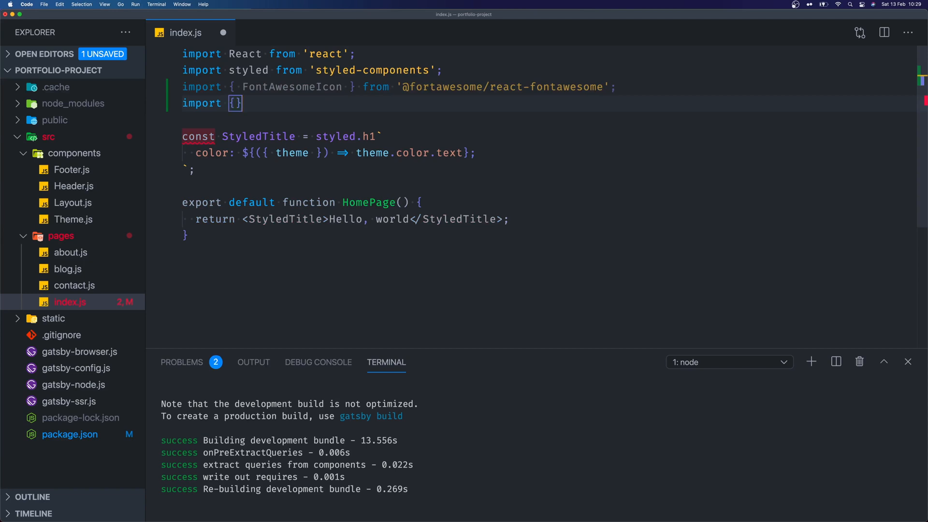
text(from '')
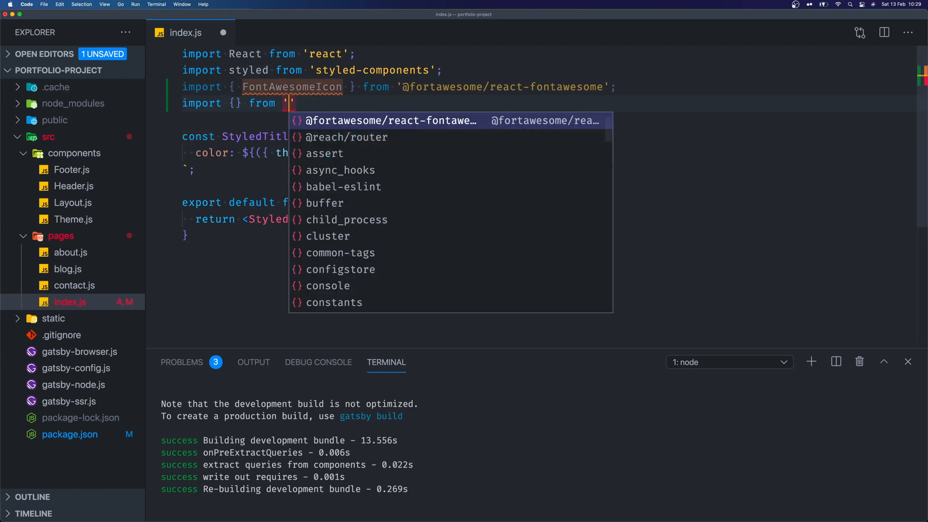
text(@f)
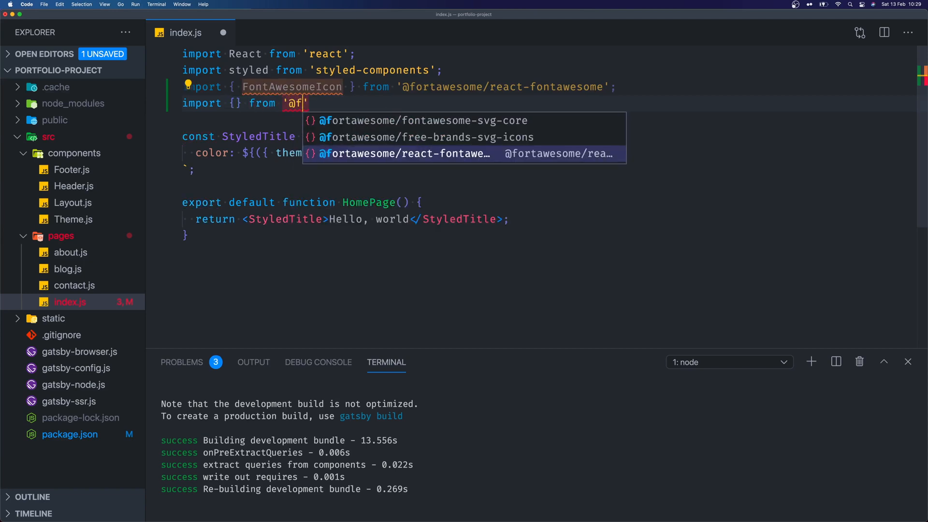
text(o)
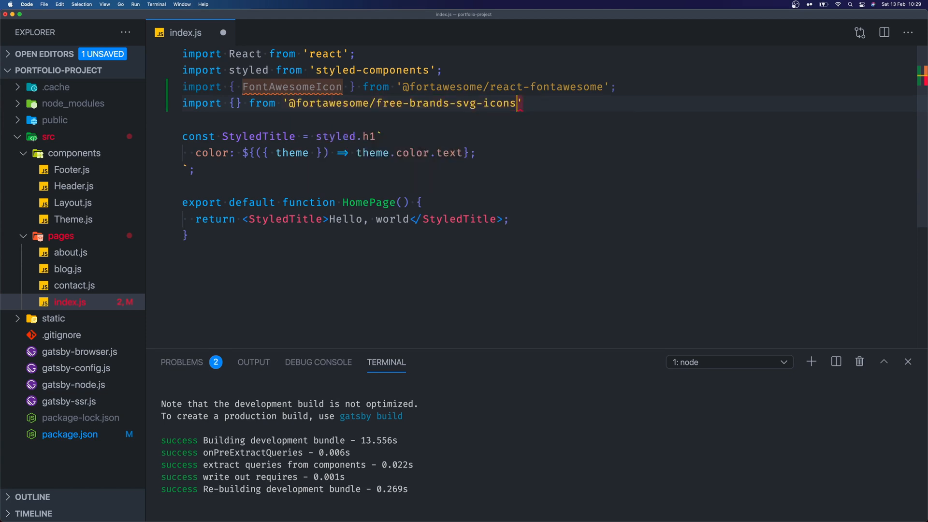
text(;)
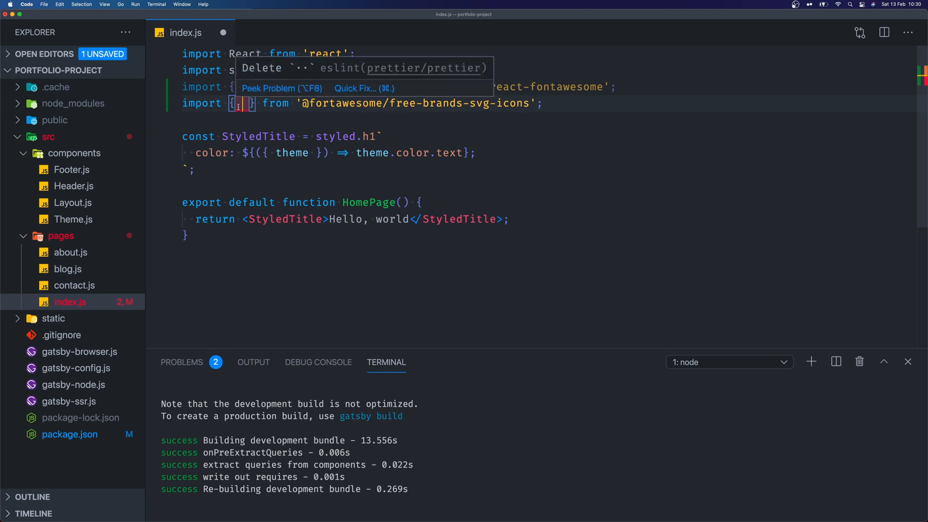
List faFacebookSquare, faLinkedin and faTwitterSquare in the brands import via autocomplete.
text(faFac)
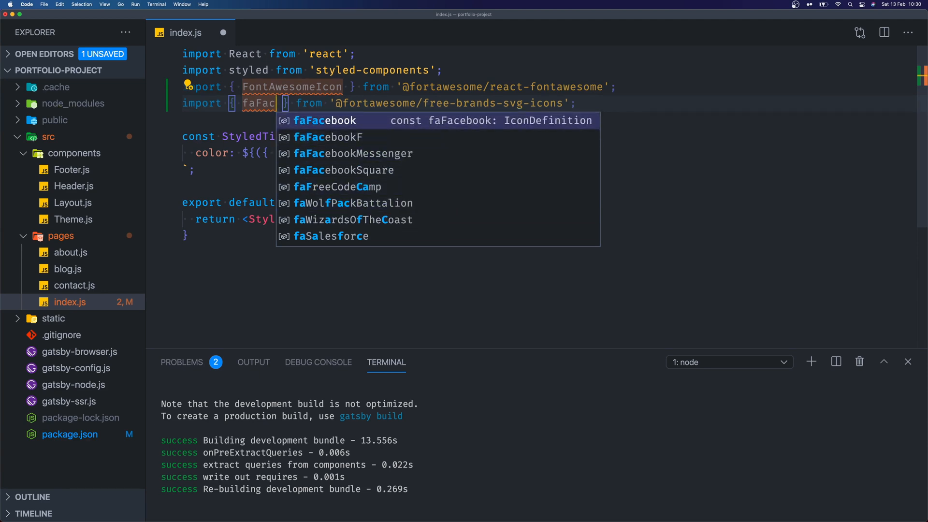
key(Down)
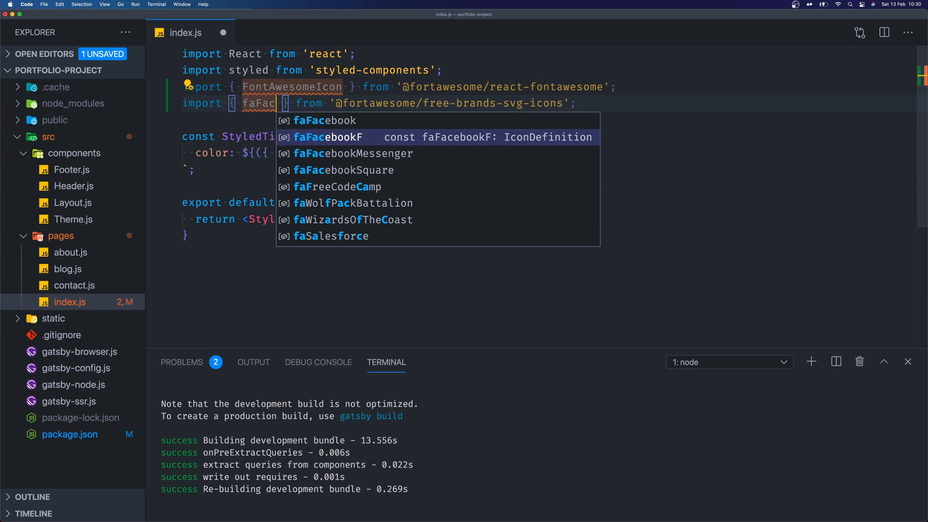
key(Down)
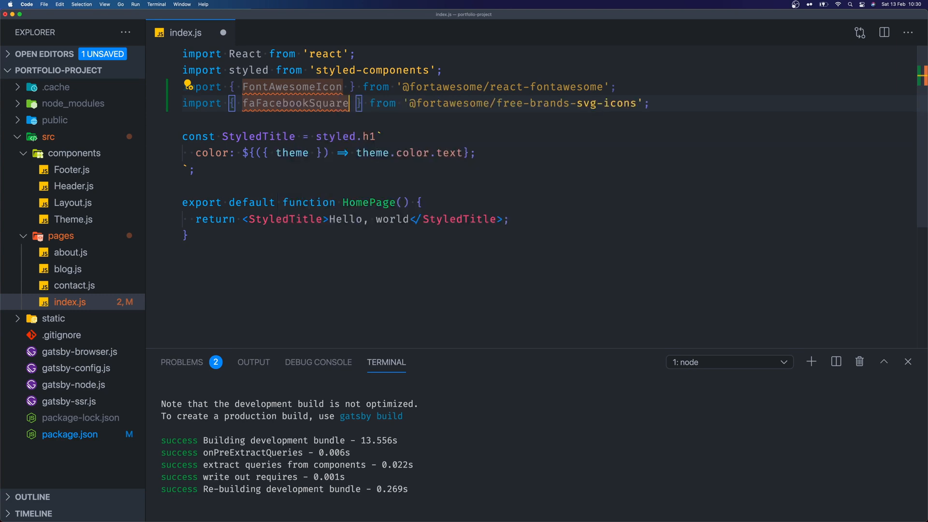
text(,)
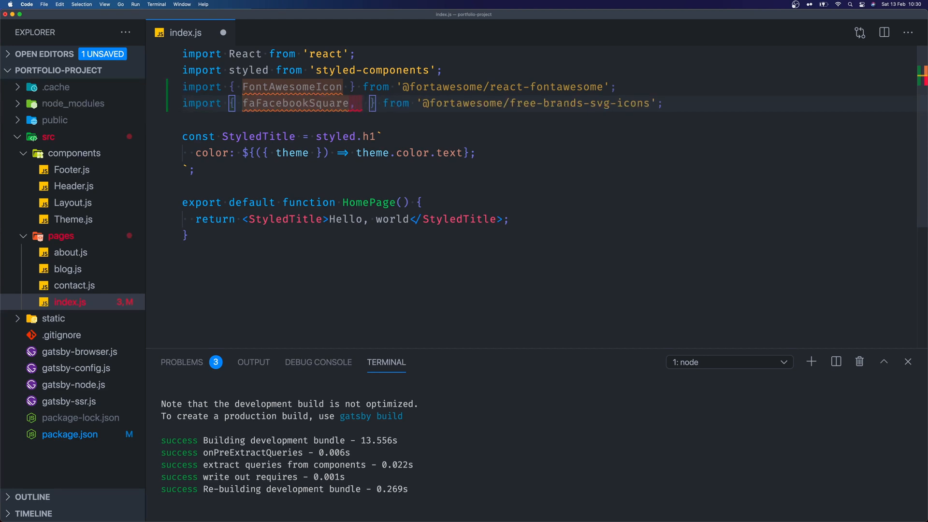
text(faL)
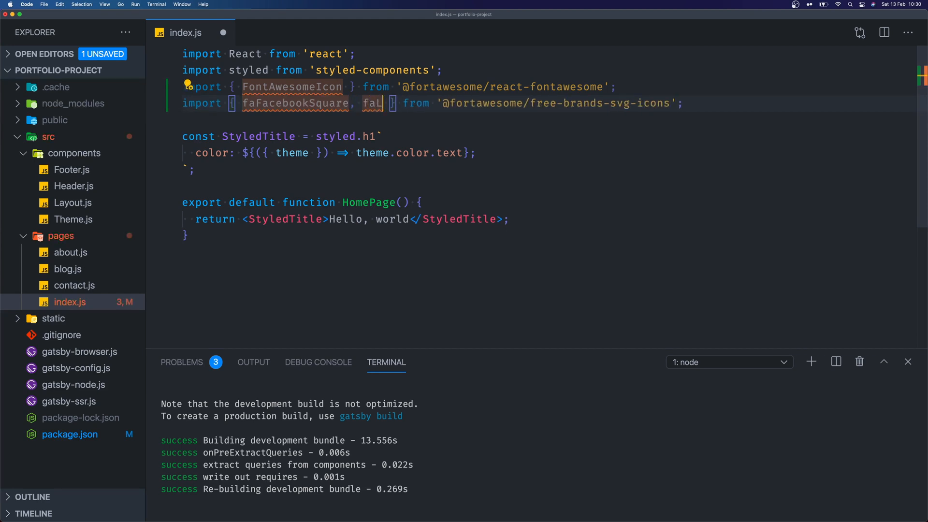
text(i)
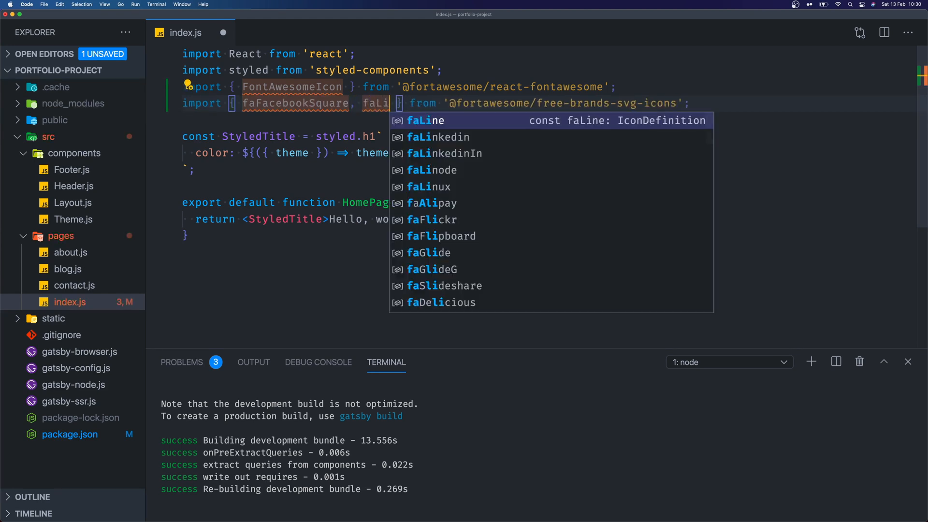
key(Down)
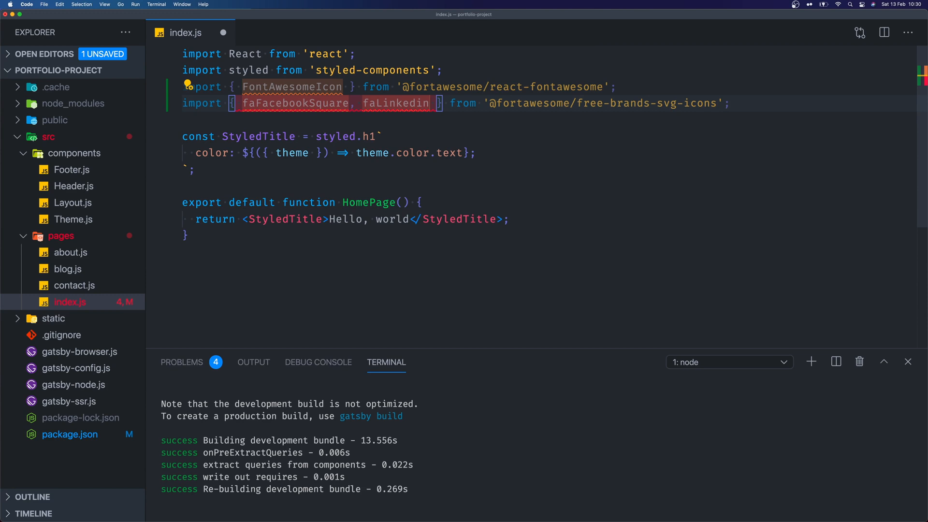
text(, faTwi)
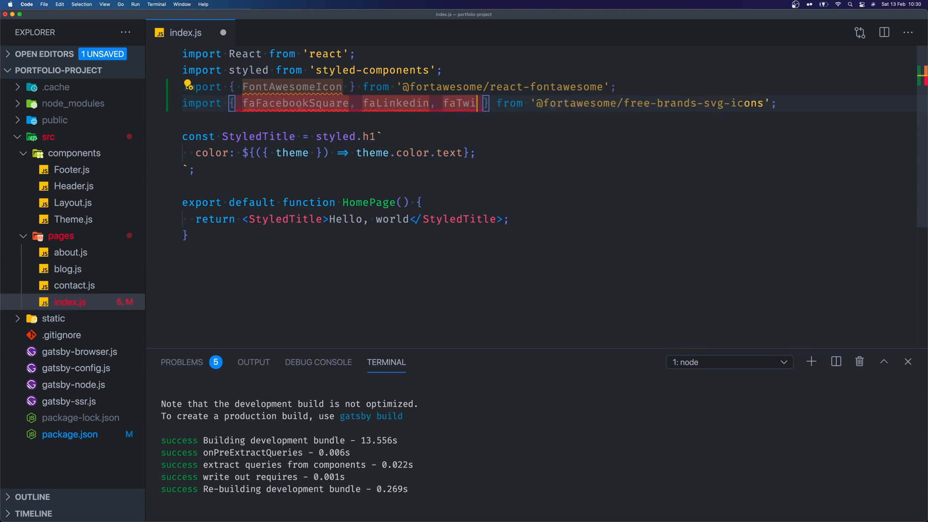
text(tterSquare,)
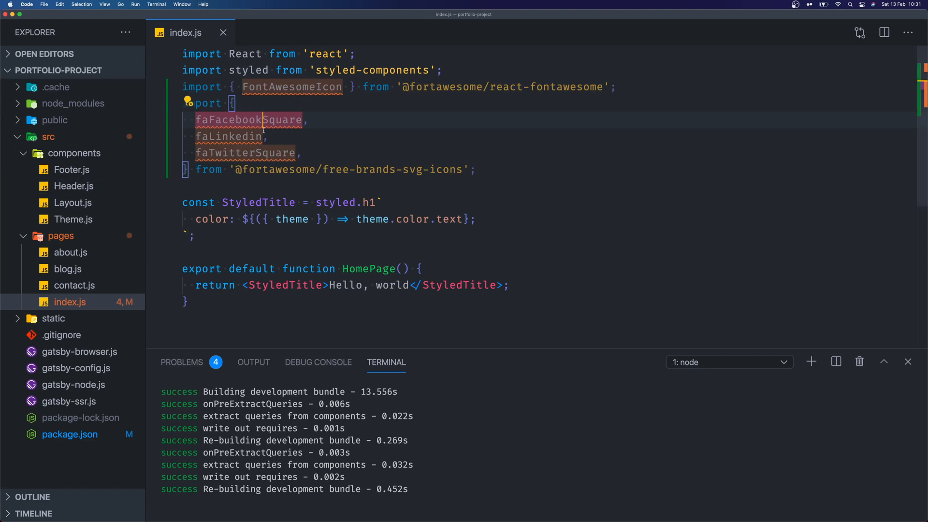
mouse_move(338, 202)
text(Homep)
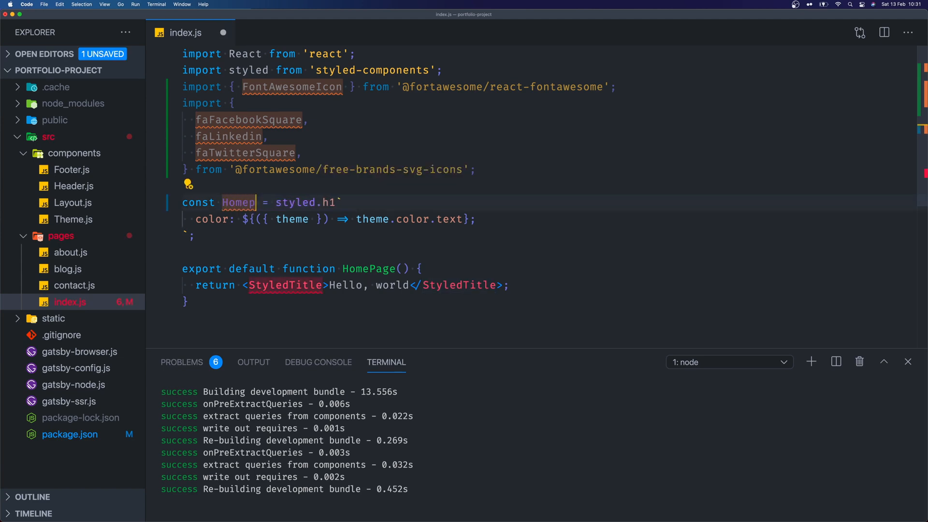
Rename StyledTitle to HomePageStyles as styled.div and check the theme file's body text colour.
text(PageStyles)
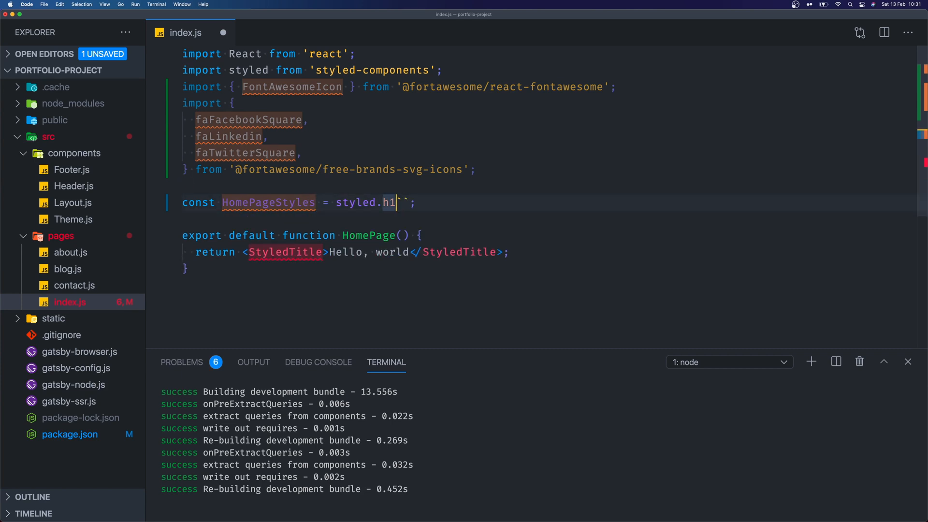
text(div)
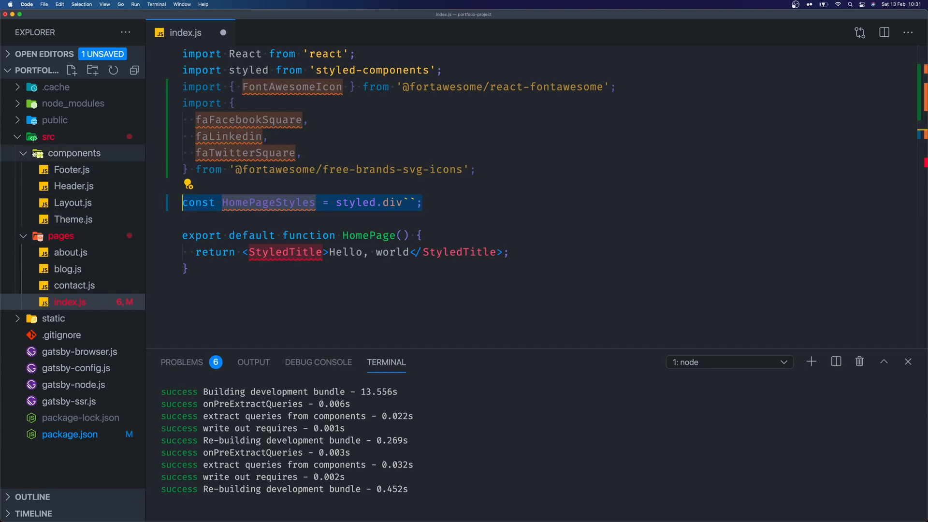
click(74, 220)
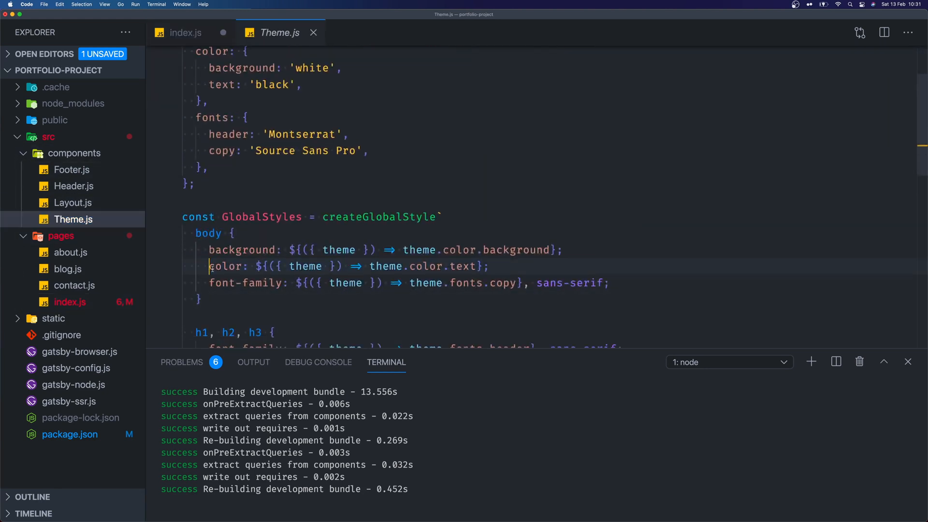
triple_click(344, 267)
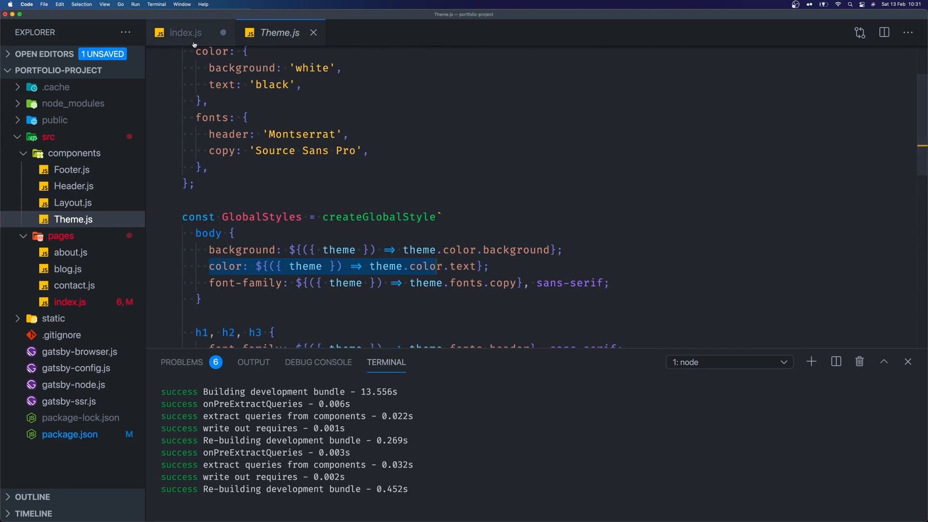
click(184, 33)
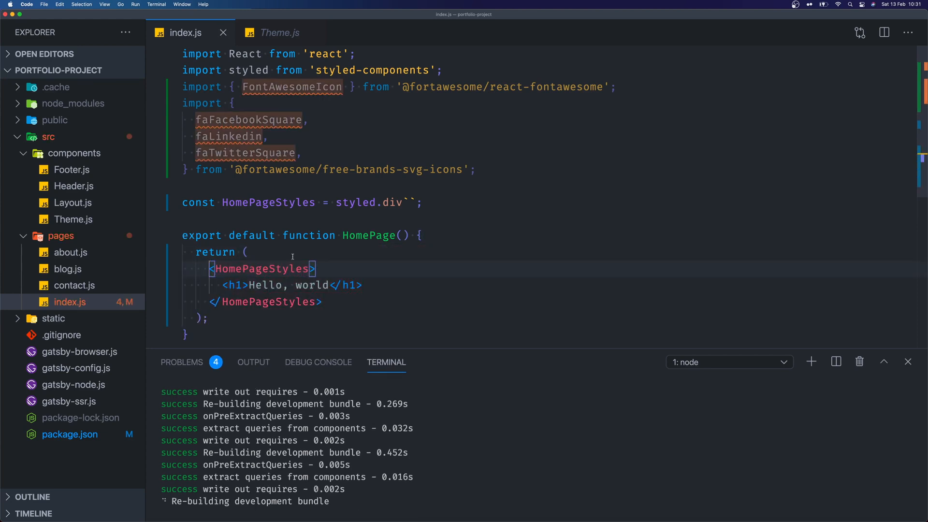
Wrap the Hello, world h1 in HomePageStyles and start a new line below it.
scroll(down, 3)
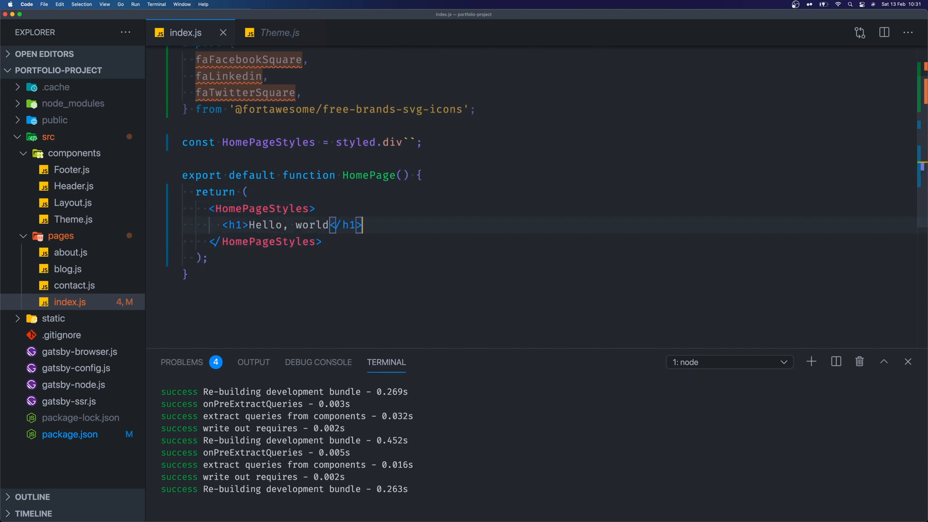
key(enter)
text(<)
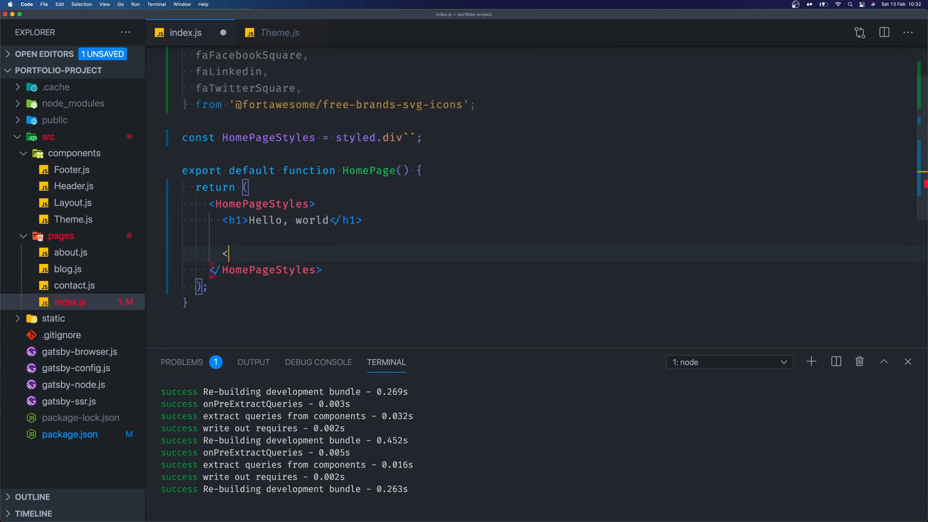
Add three FontAwesomeIcon elements with icon={faFacebookSquare}, {faLinkedin} and an empty third icon.
text(FontAwesomeIcon />)
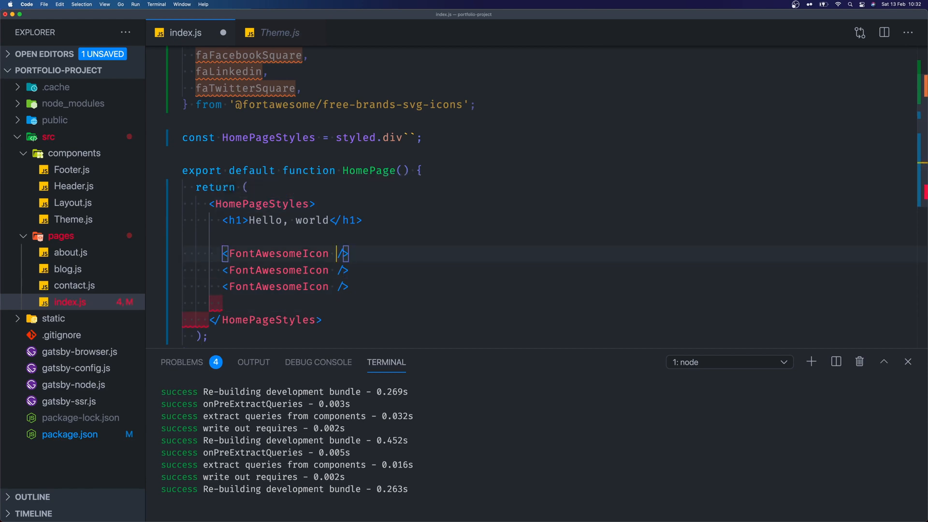
text(icon={})
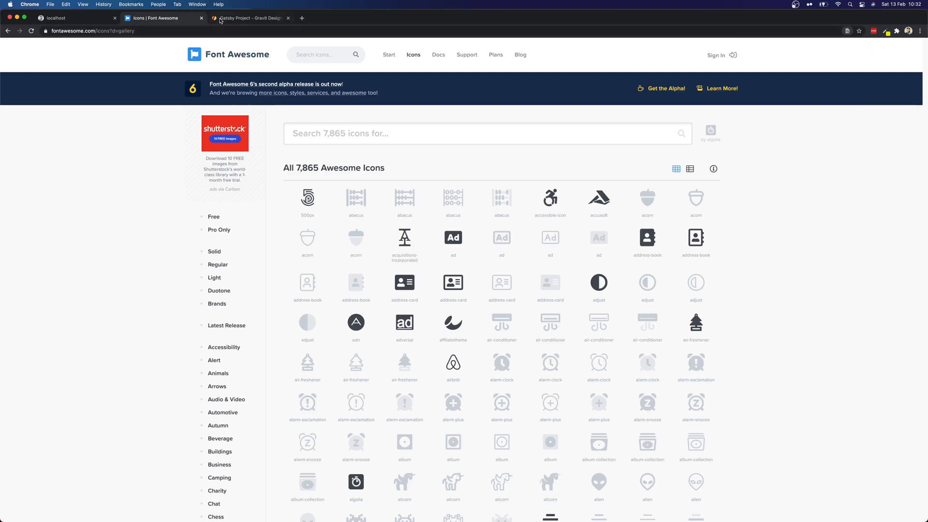
click(249, 18)
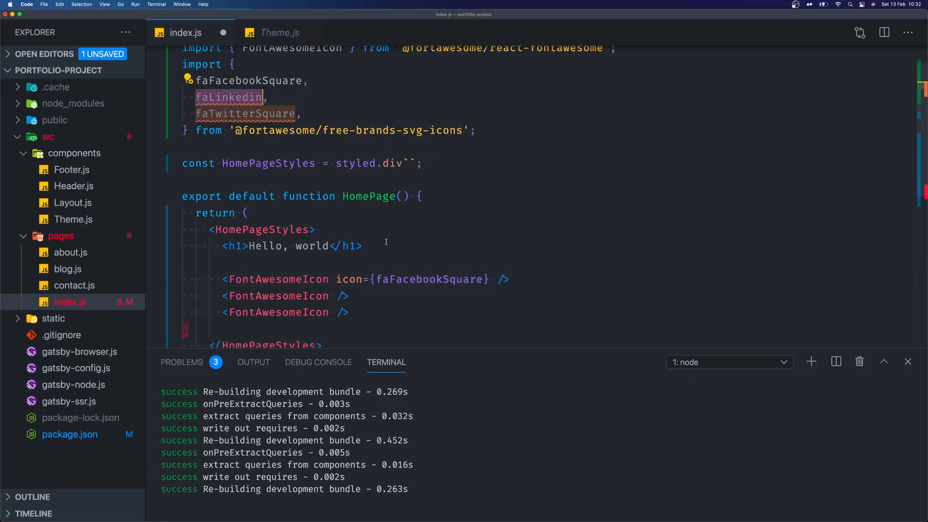
text(icon)
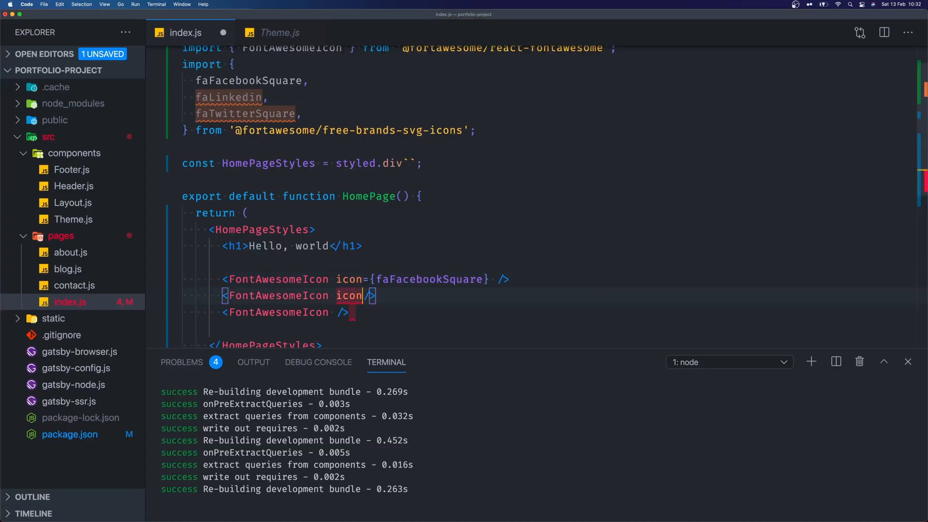
text(={faLinkedin})
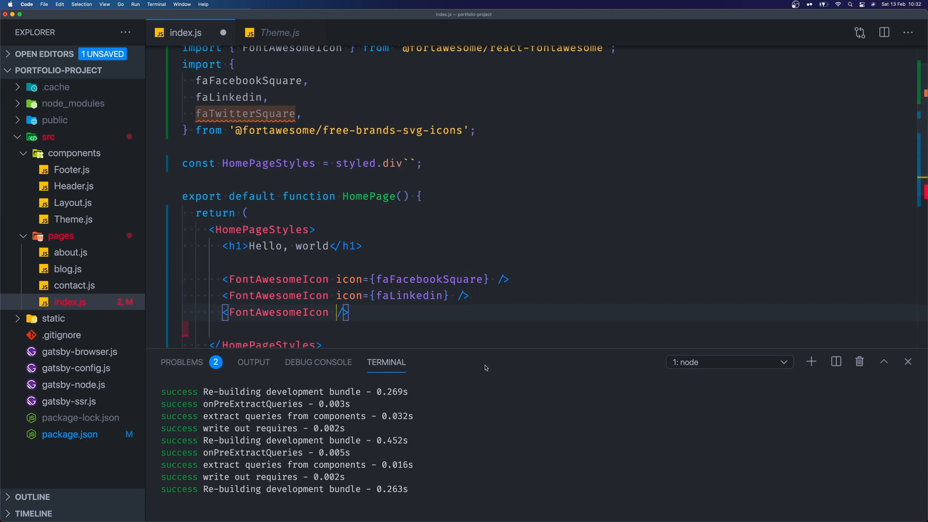
text(icon={})
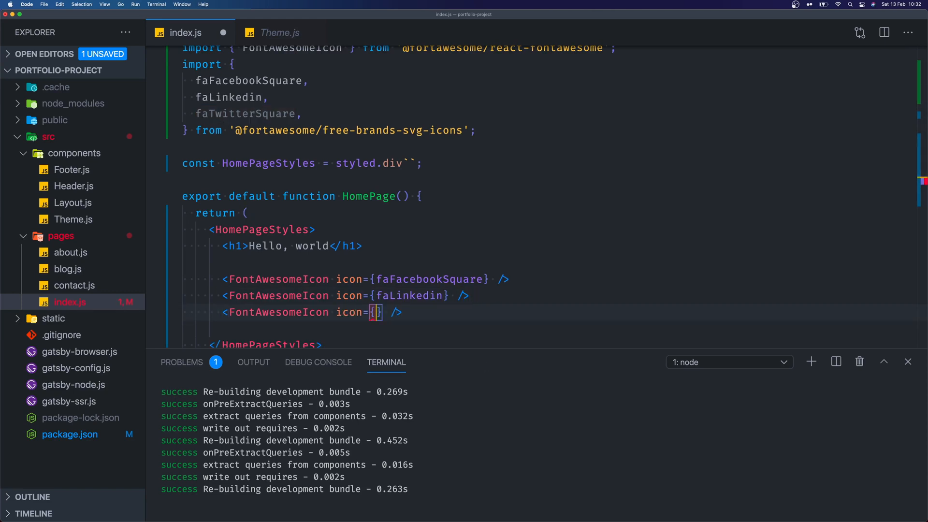
double_click(244, 115)
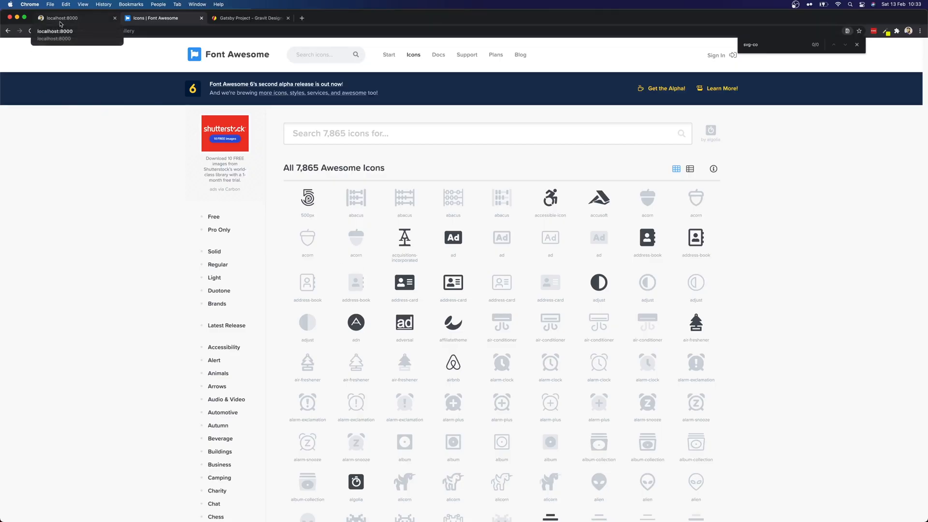
Check the rendered Facebook, LinkedIn and Twitter icons on localhost:8000, then return to the editor.
click(59, 18)
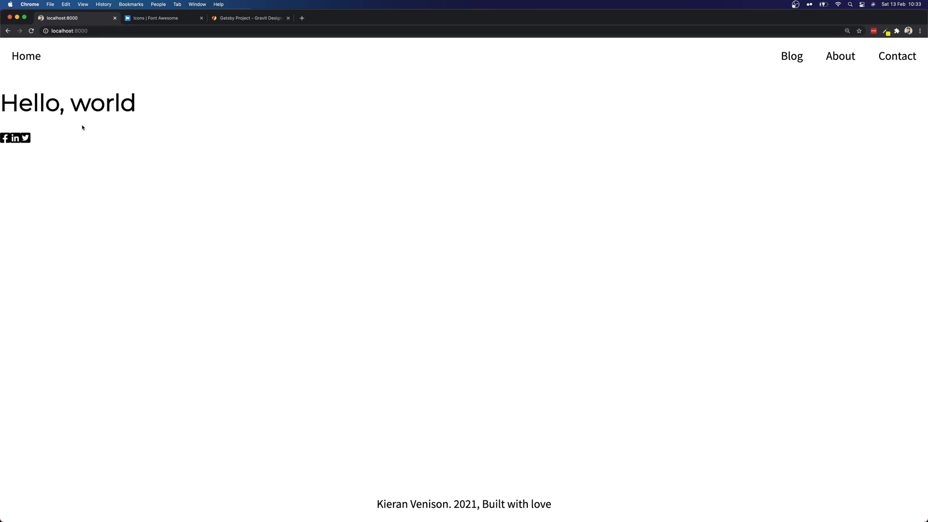
mouse_move(3, 147)
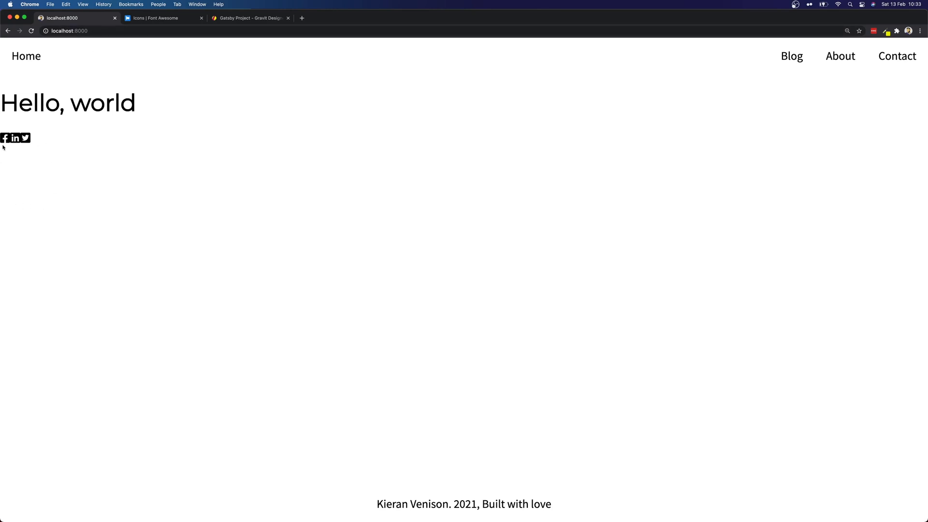
mouse_move(28, 138)
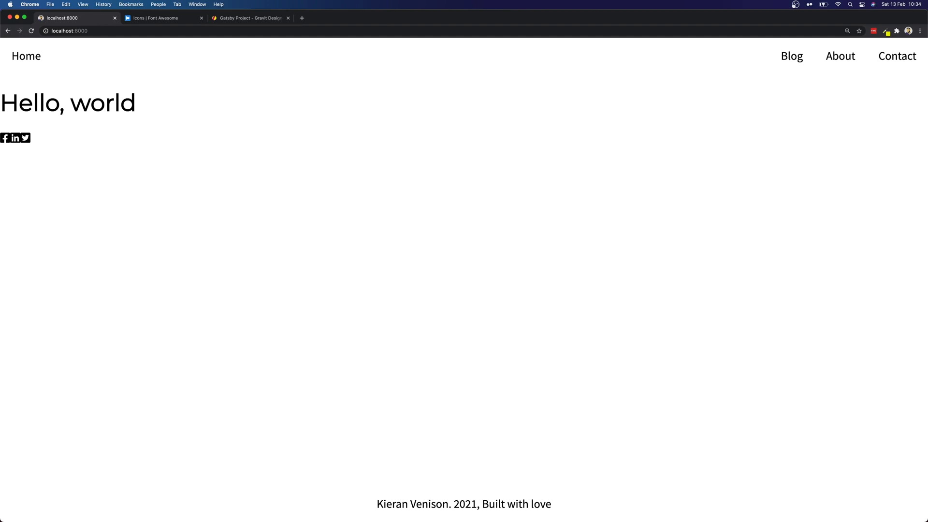
click(67, 31)
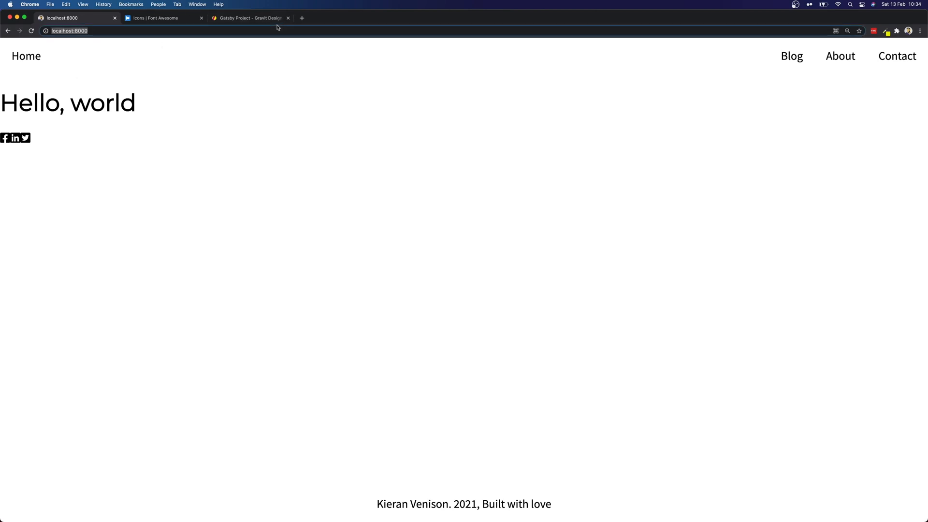
click(248, 17)
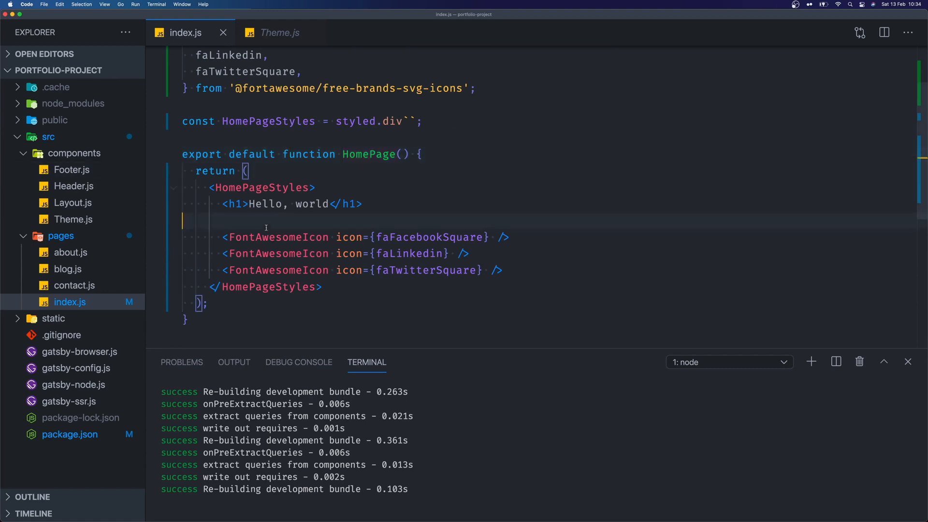
Wrap the three icons in a <div className="icons"> on separate lines.
text(<div></div>)
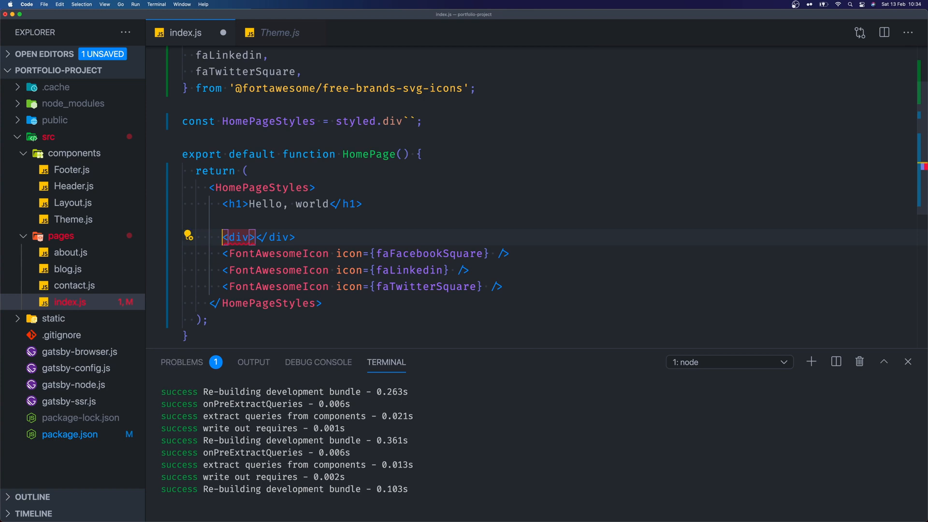
key(enter)
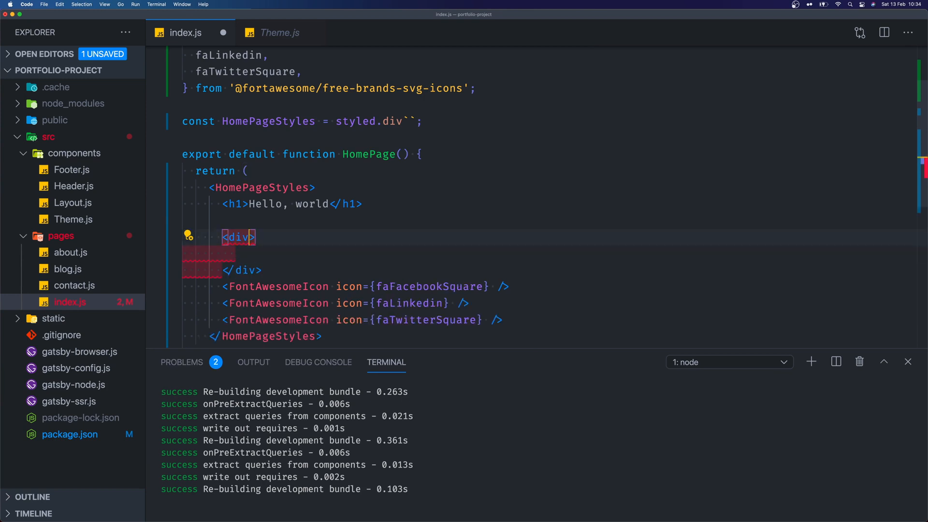
text(className=)
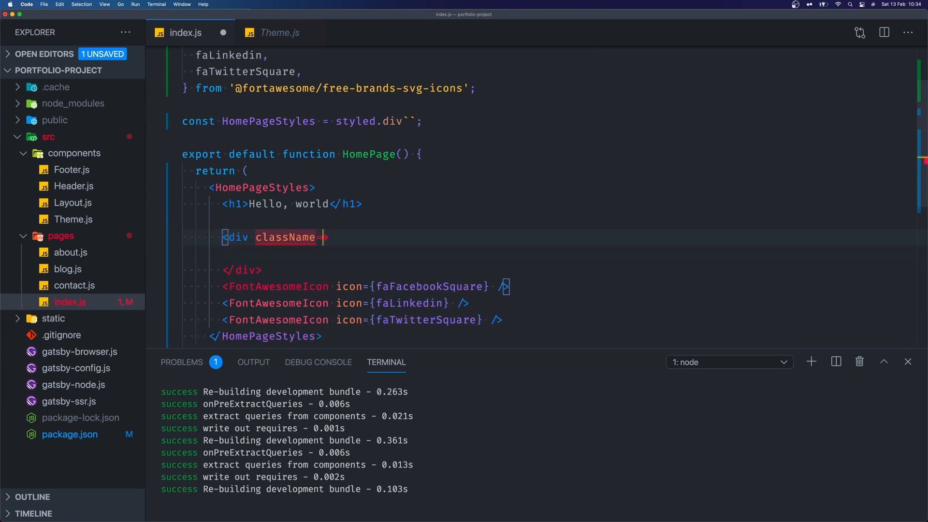
text("icons")
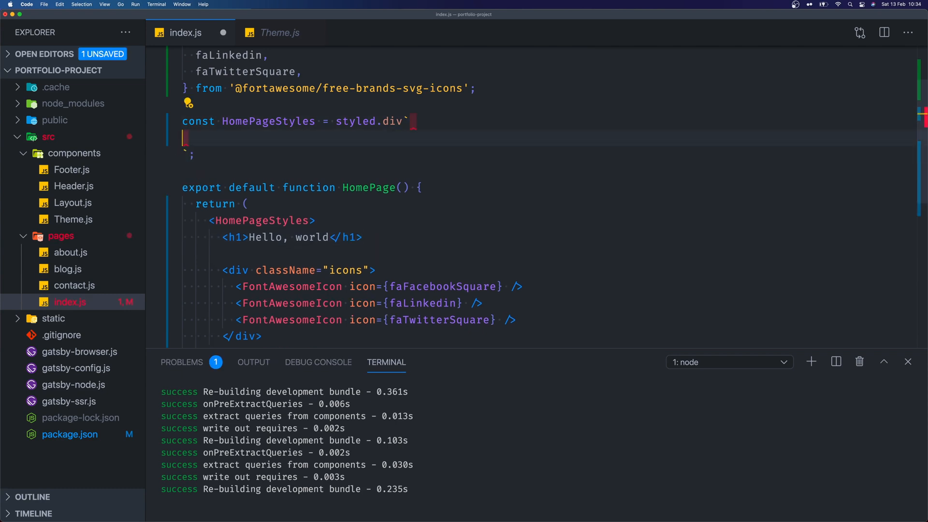
Give the .icons rule display: inline-grid and grid-template-columns: repeat(3, auto), then save.
text(.icons {)
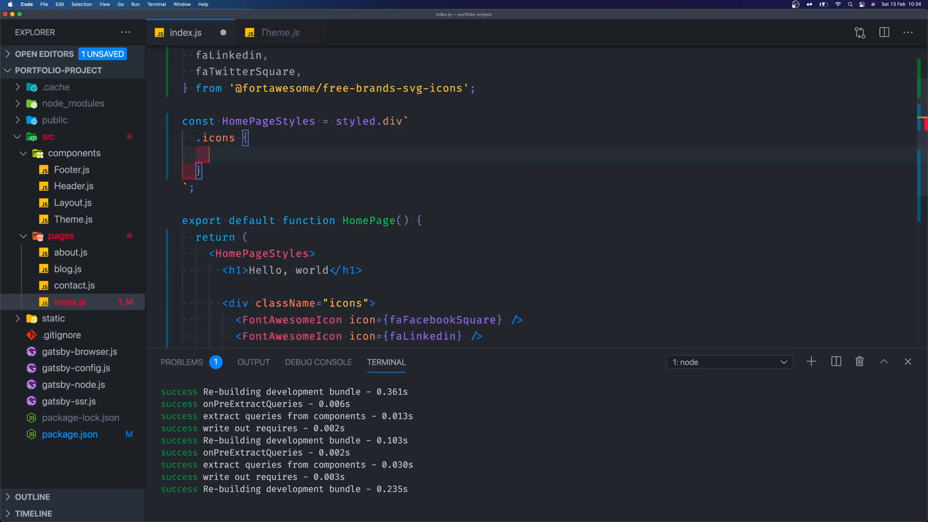
text(display: inline-grid;)
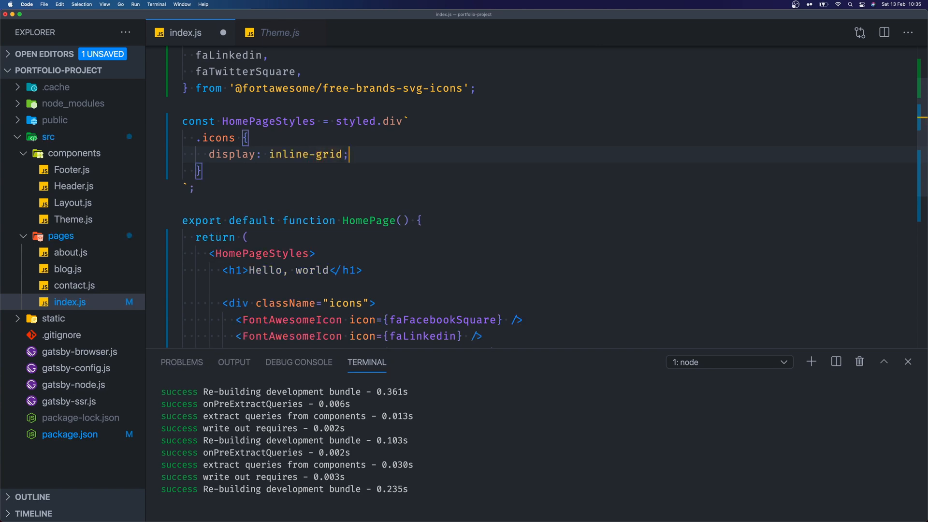
text(grid-)
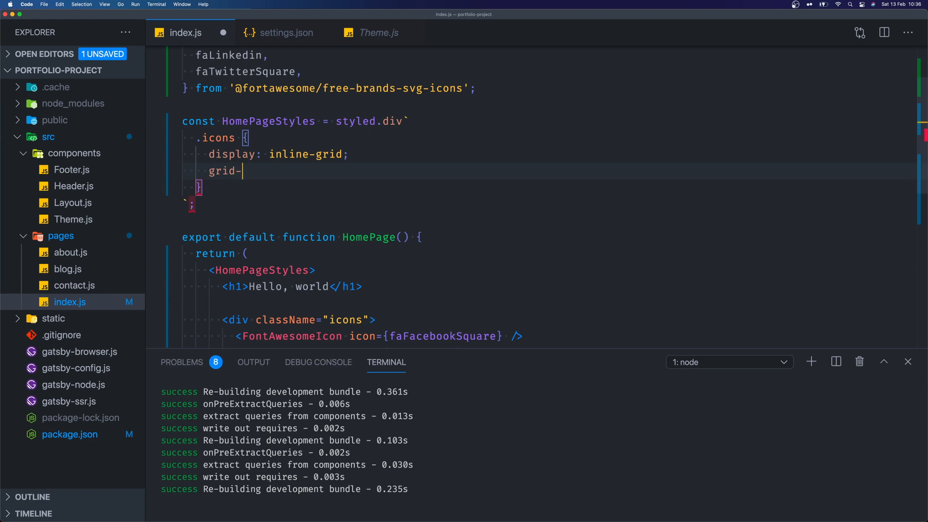
text(template-columns)
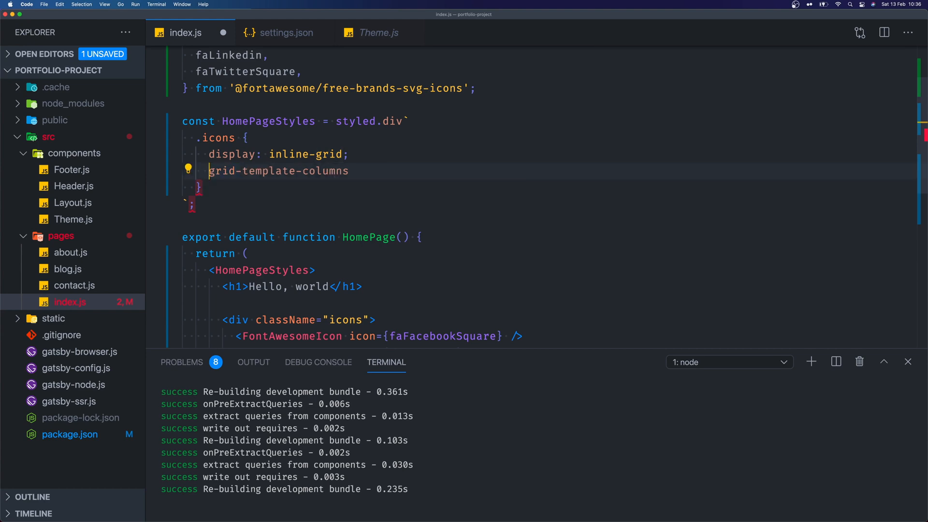
text(: repeat(3, auto)
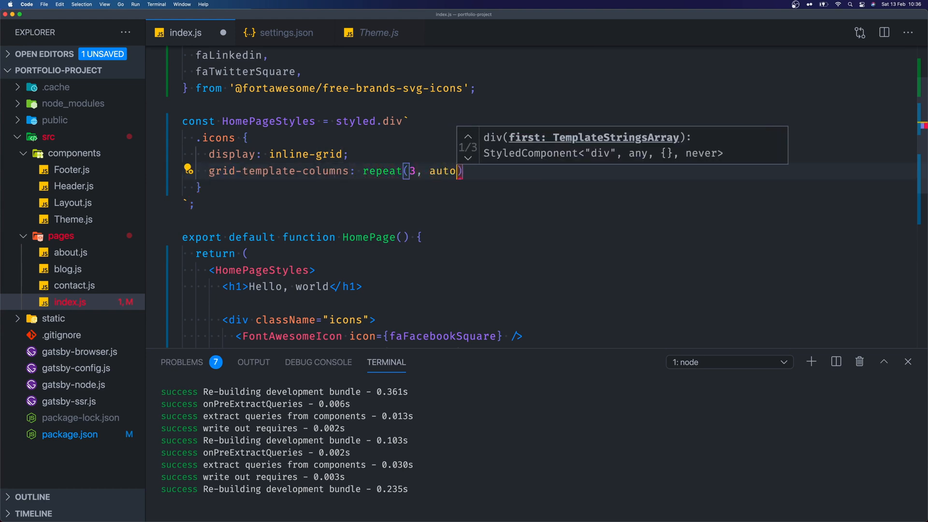
key(cmd+s)
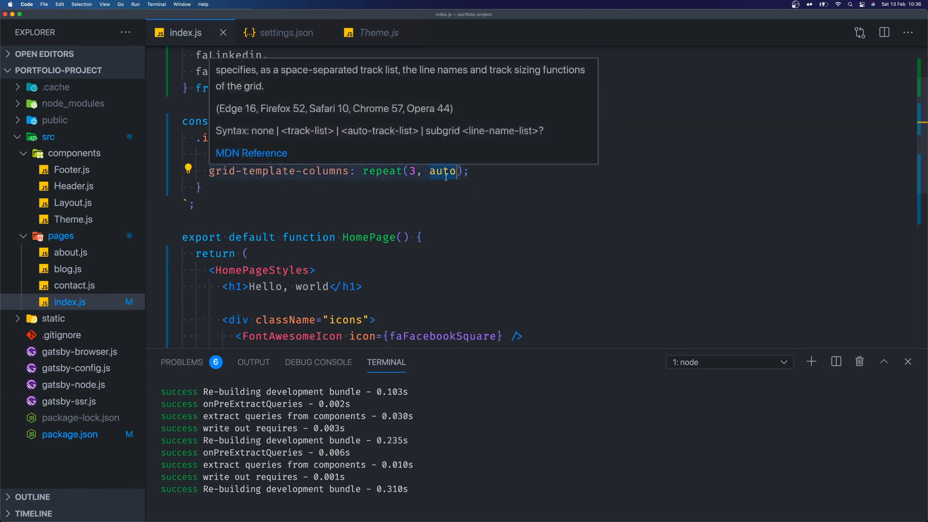
mouse_move(438, 184)
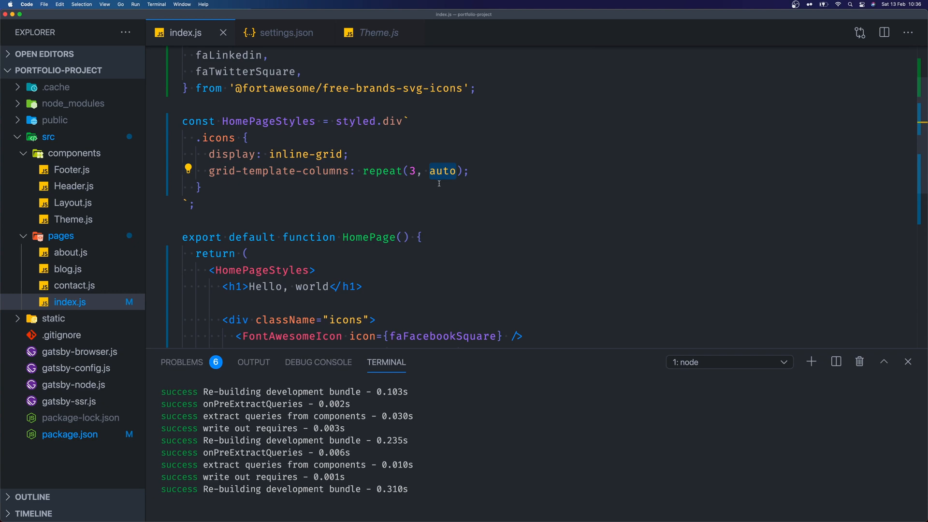
Add grid-gap: 10px to the .icons rule so the icons sit apart.
text(gr)
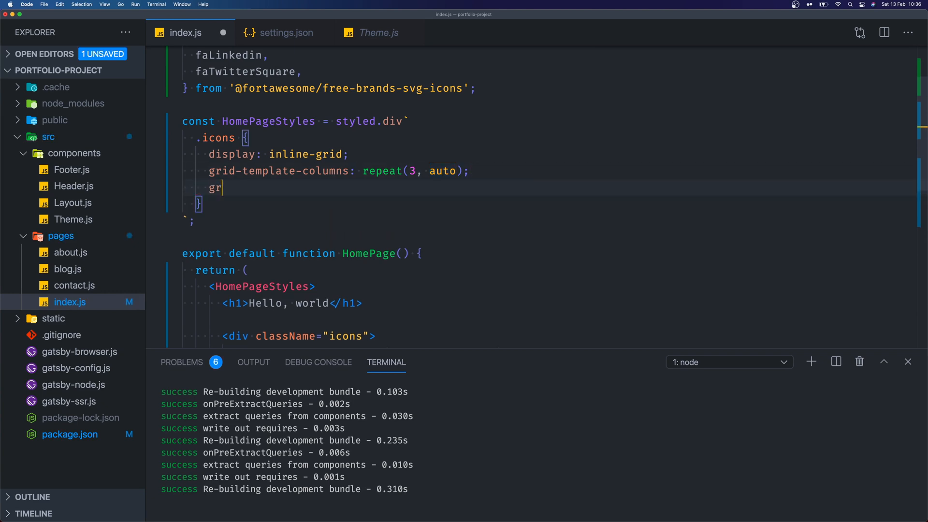
text(id-gap:)
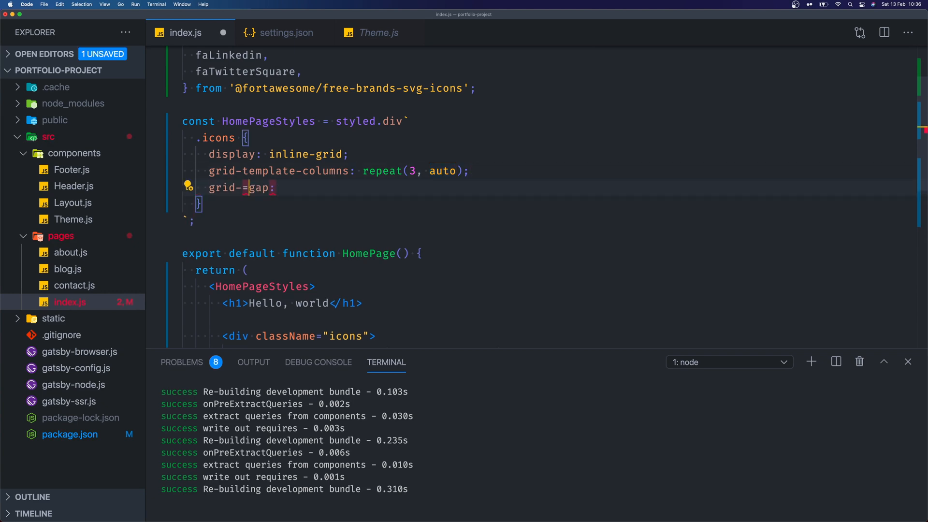
text(10px;)
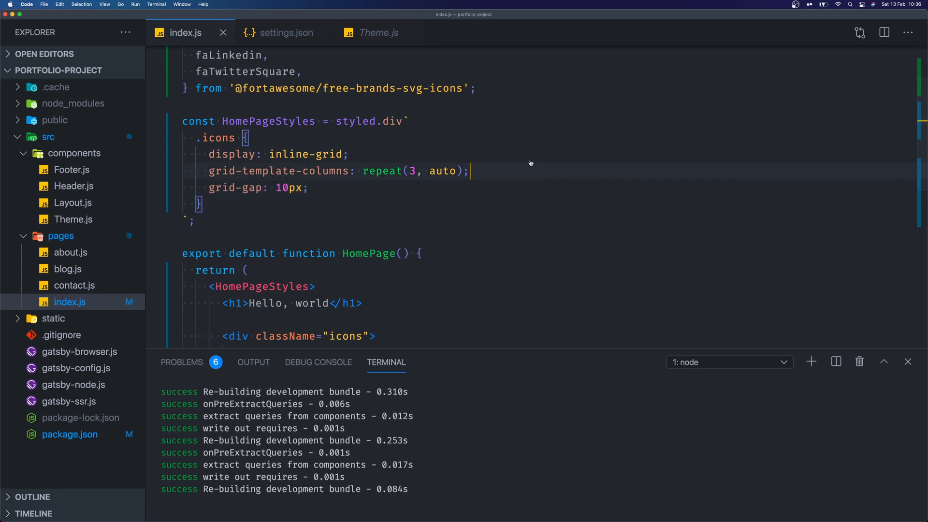
click(57, 17)
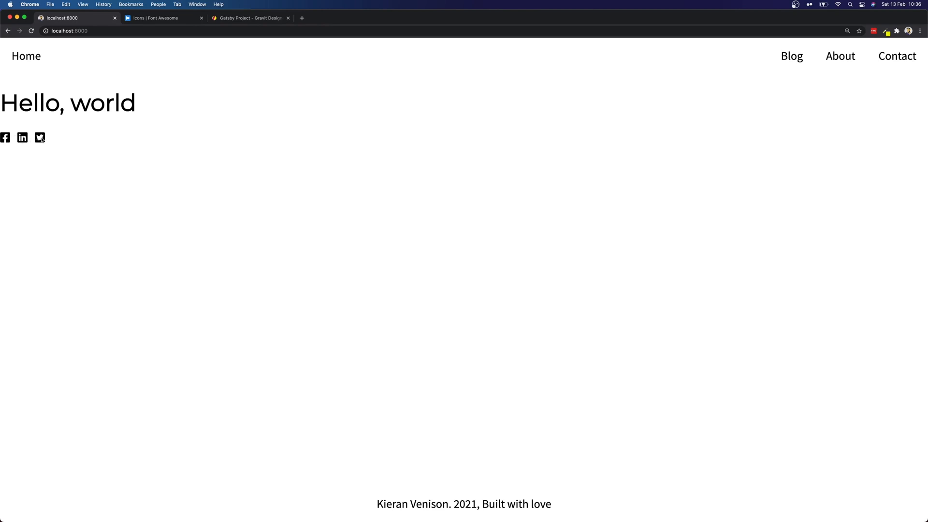
mouse_move(40, 141)
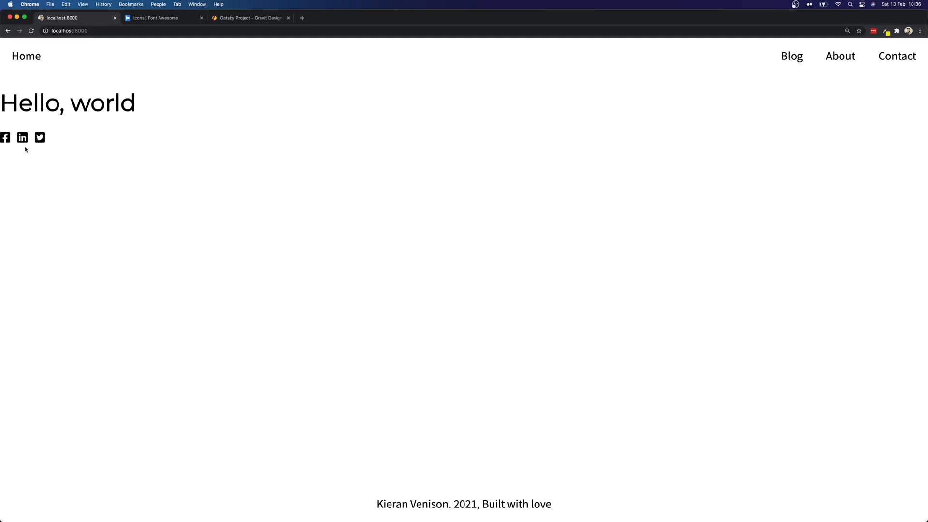
mouse_move(88, 144)
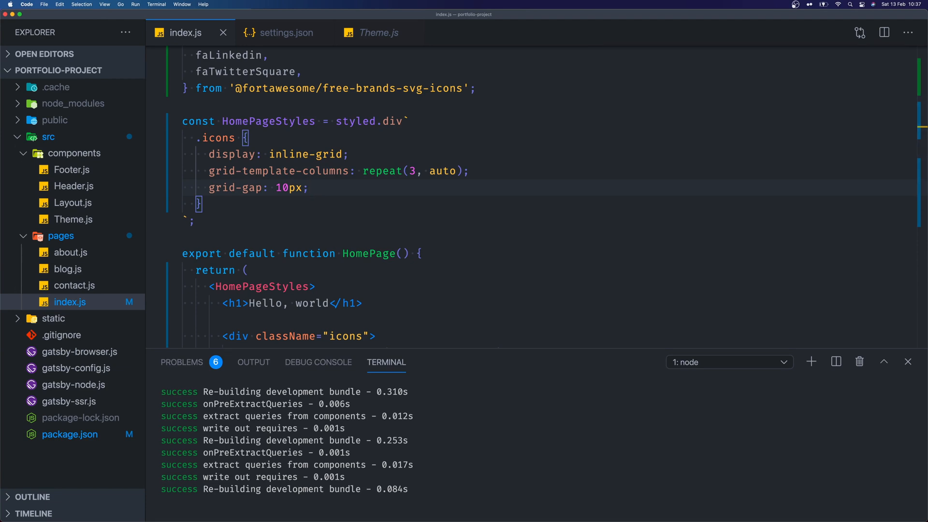
Add a .icons svg rule with width: 30px and height: 30px below .icons in index.js.
click(309, 187)
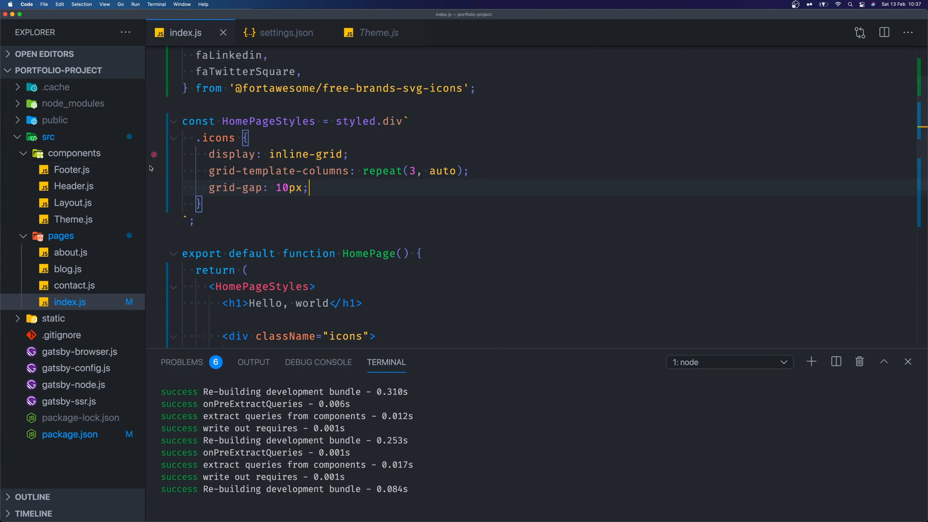
text(.icons svg {)
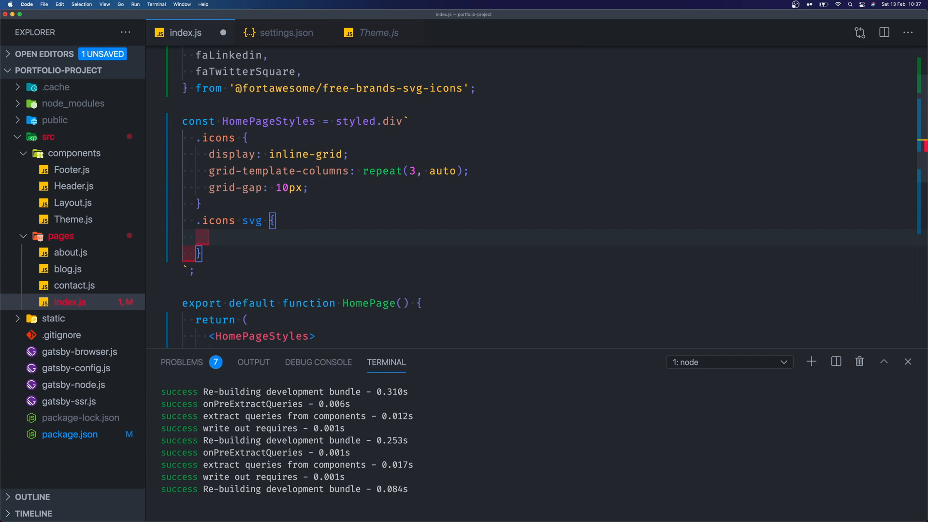
text(width)
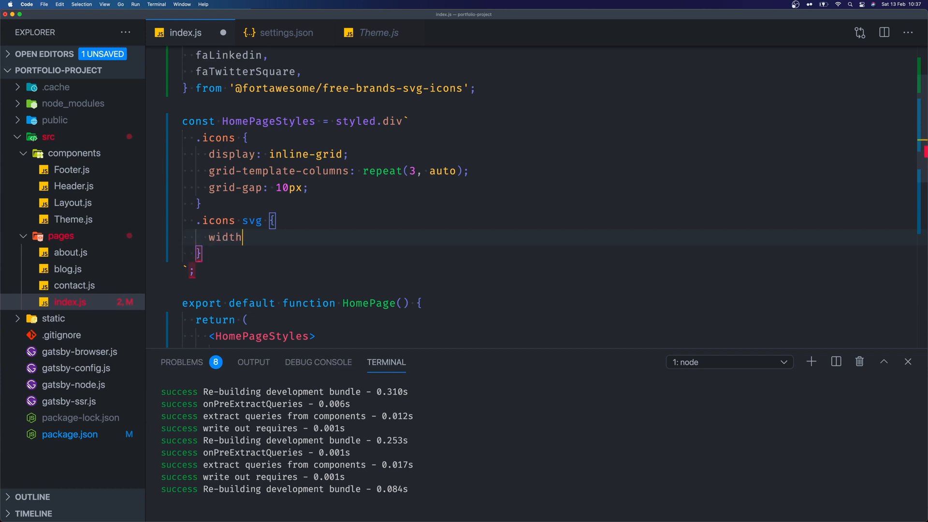
text(: 30px;)
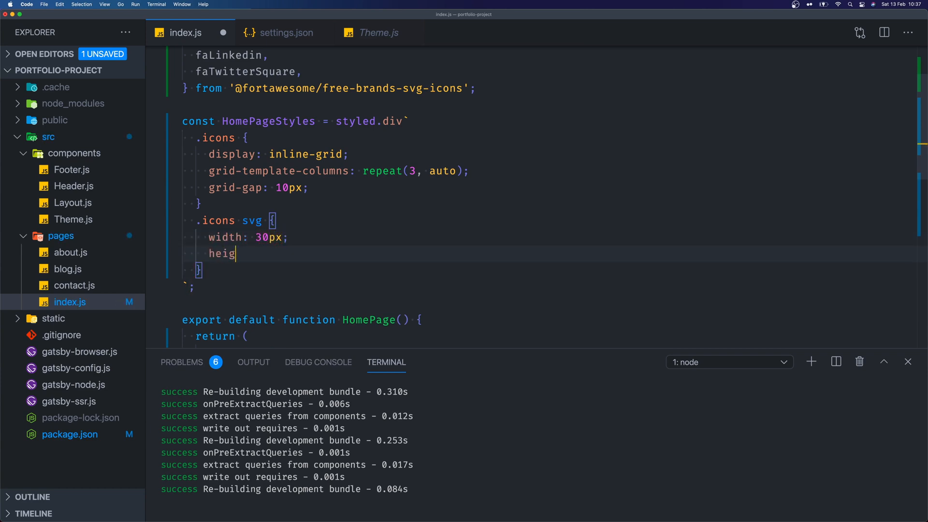
text(ht: 30px;)
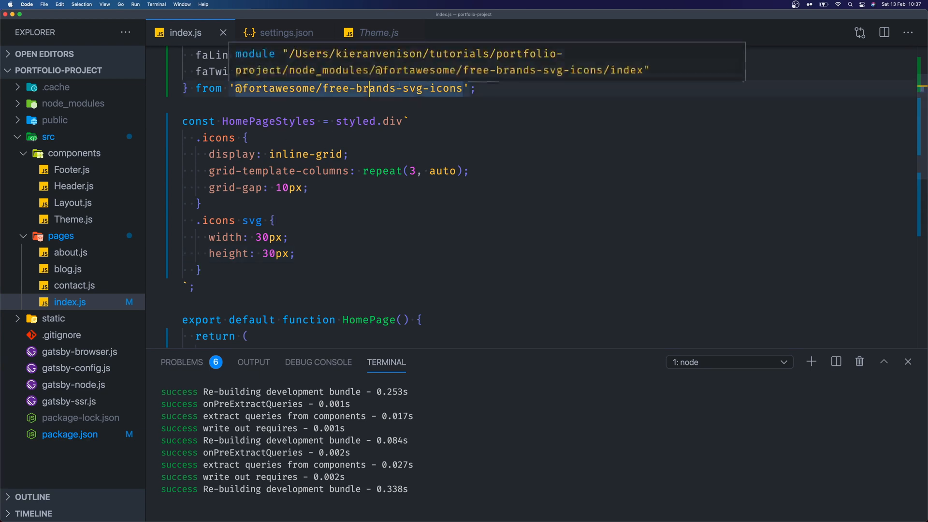
click(379, 33)
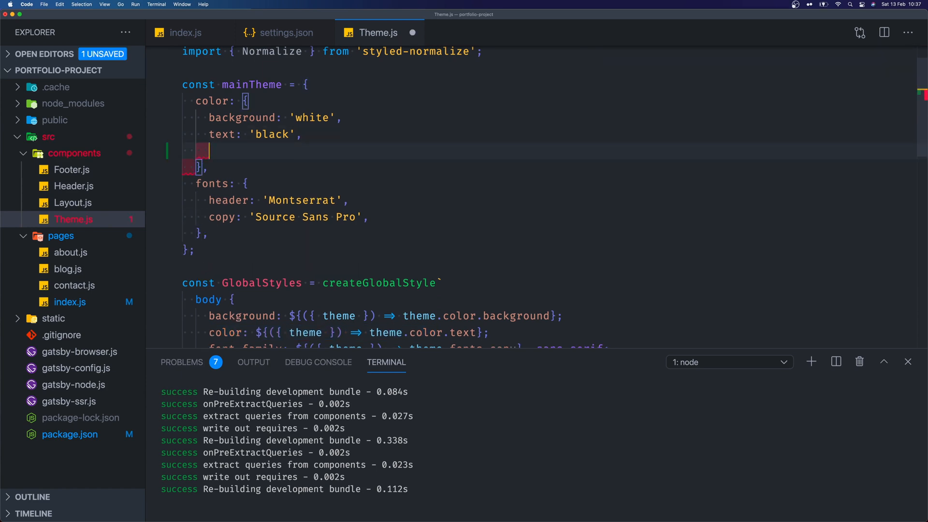
Add social_icons: '#B9B9B9' to mainTheme.color in Theme.js and copy the background theme expression.
text(social_icons)
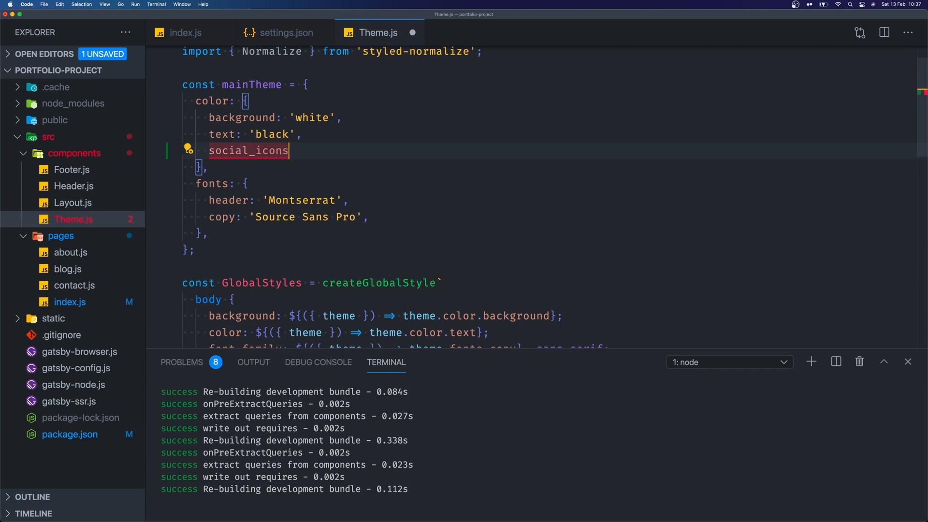
text(: '')
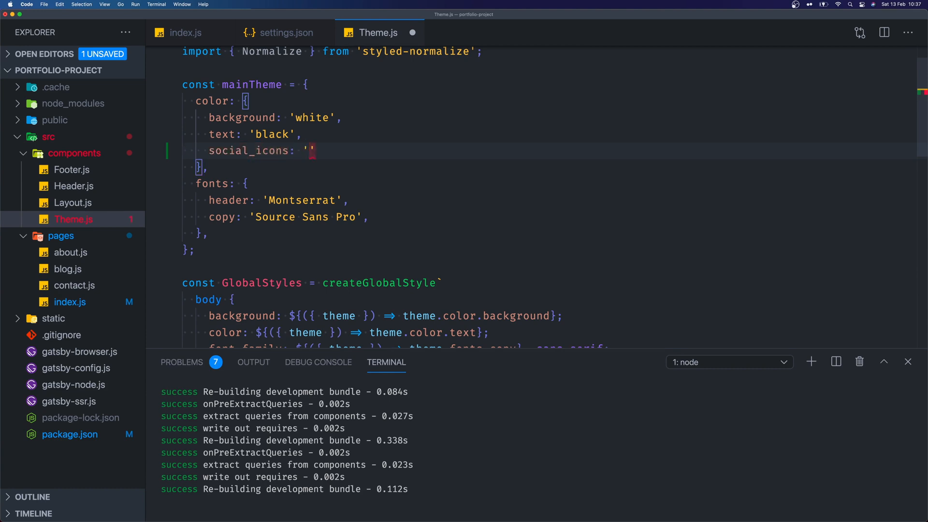
text(#)
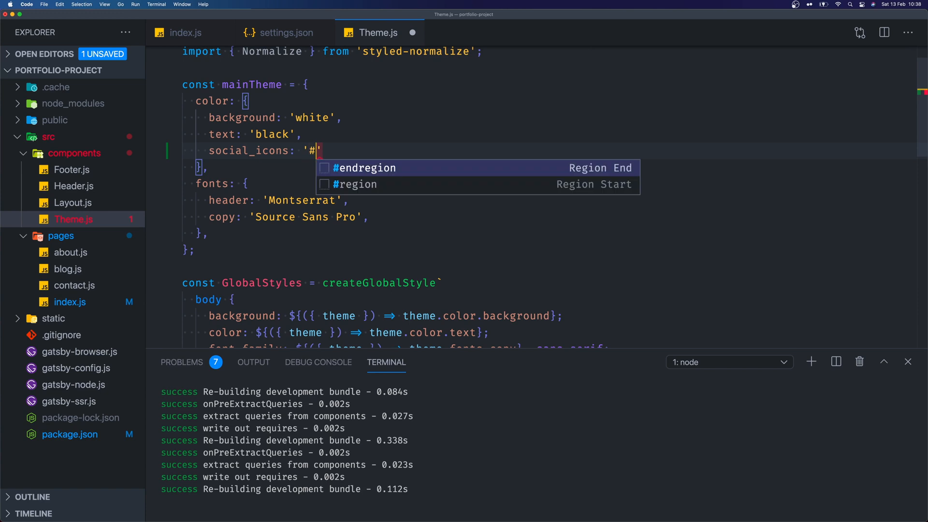
text(B9B9B9)
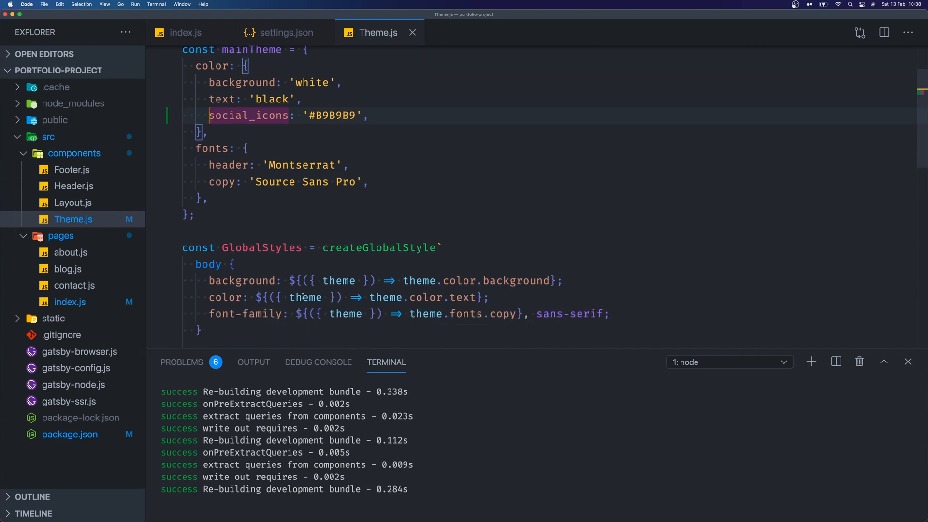
mouse_move(418, 281)
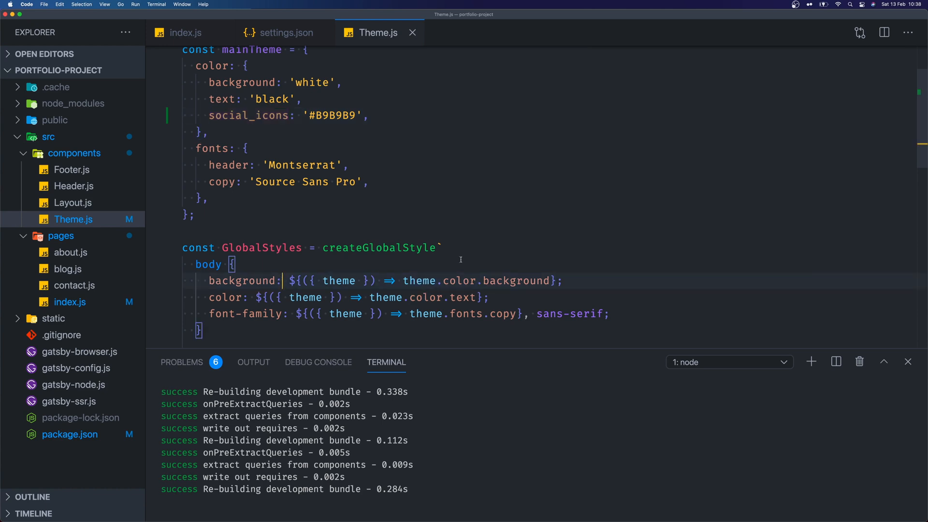
drag(287, 281, 561, 281)
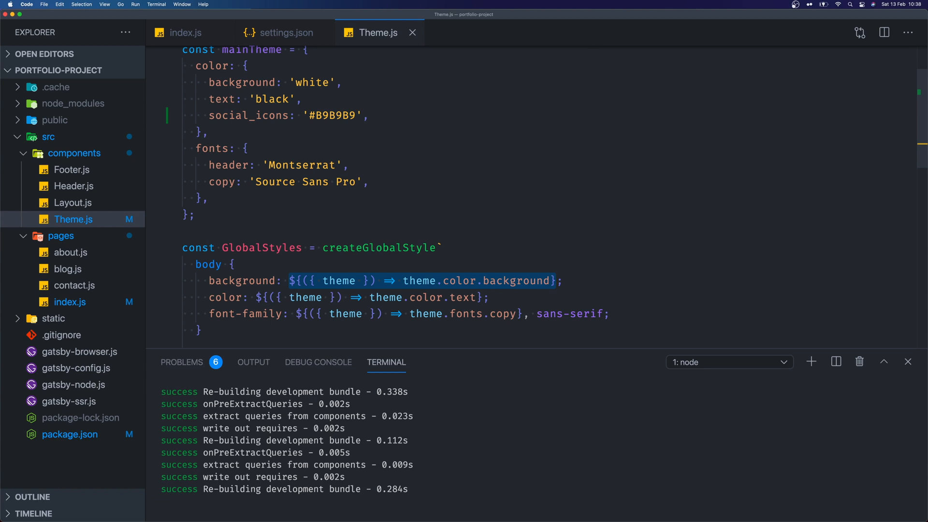
click(186, 32)
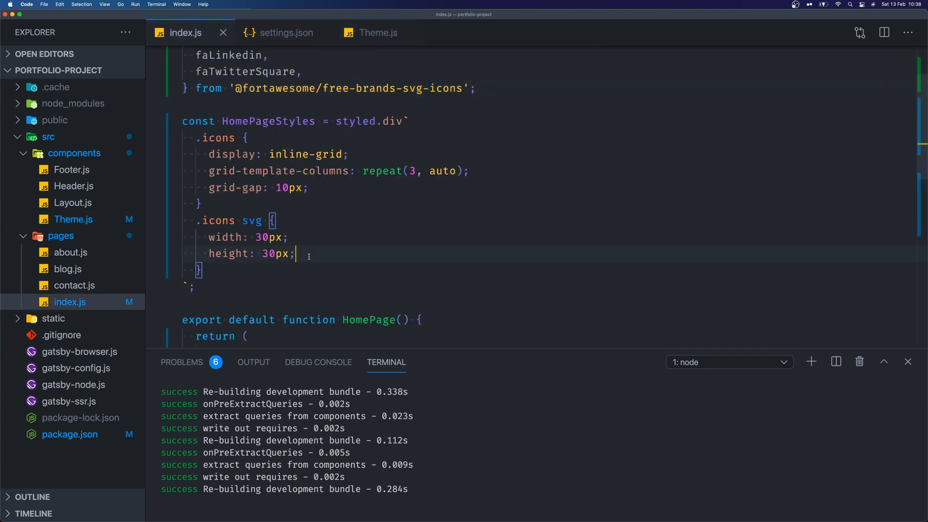
Set .icons svg color from ${({ theme }) => theme.color.social_icons}, replacing background with social_icons.
text(c)
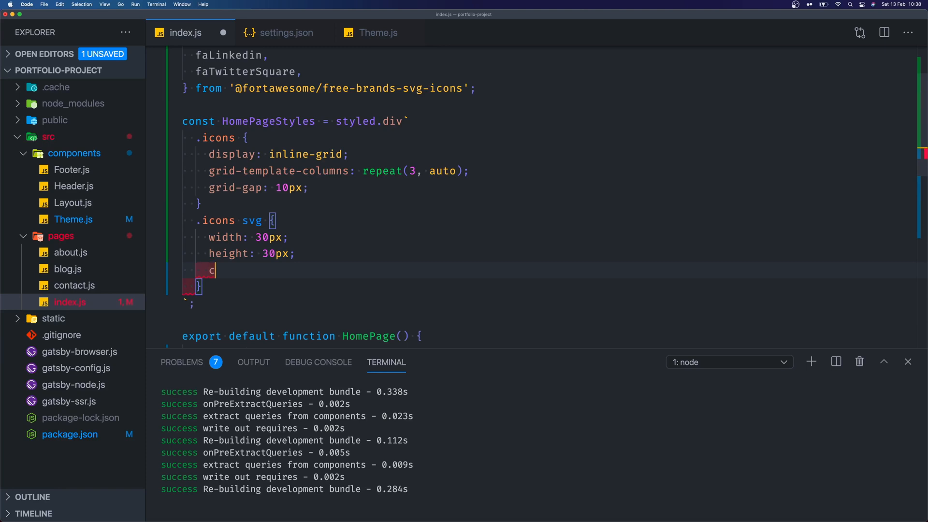
text(olor: ${({ theme }) => theme.color.background})
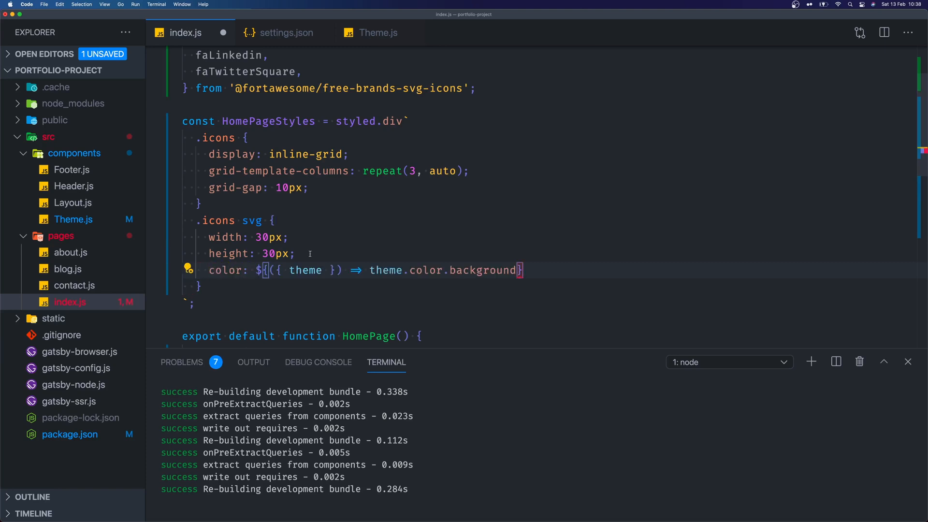
double_click(424, 270)
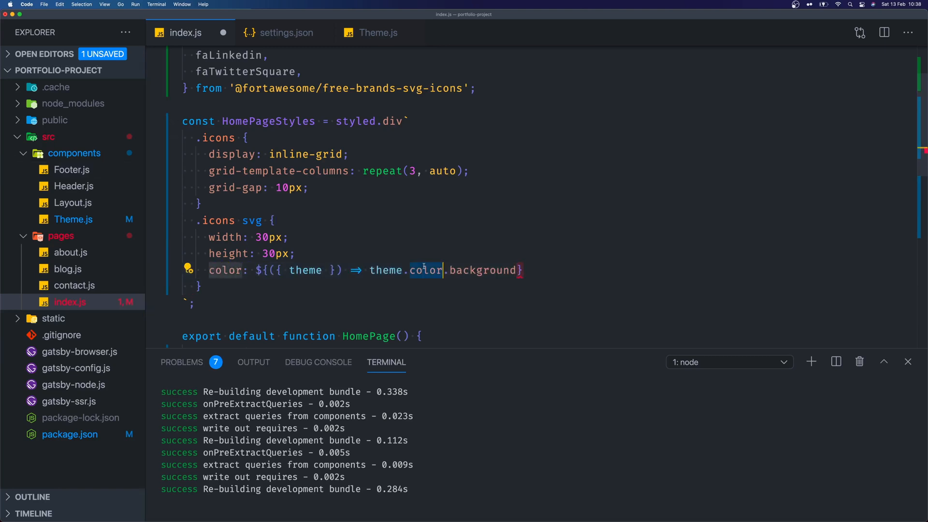
text(social_)
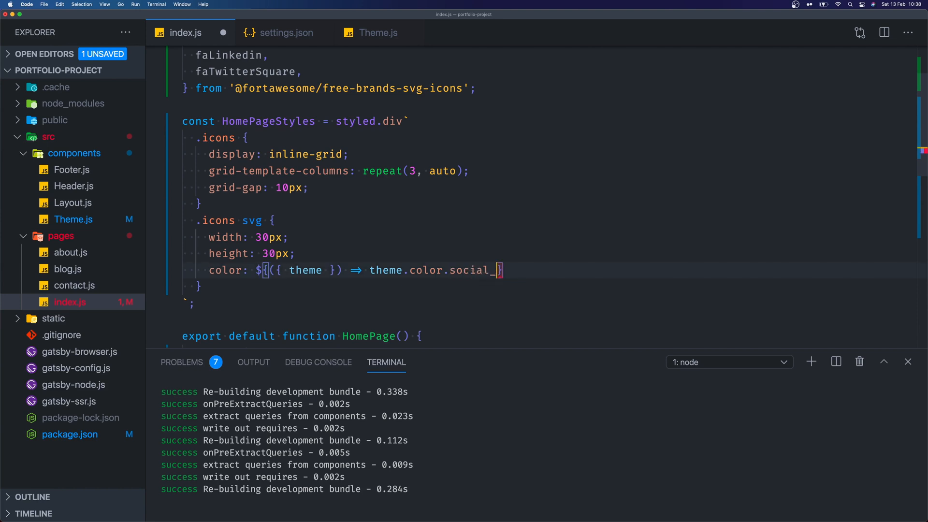
text(icons)
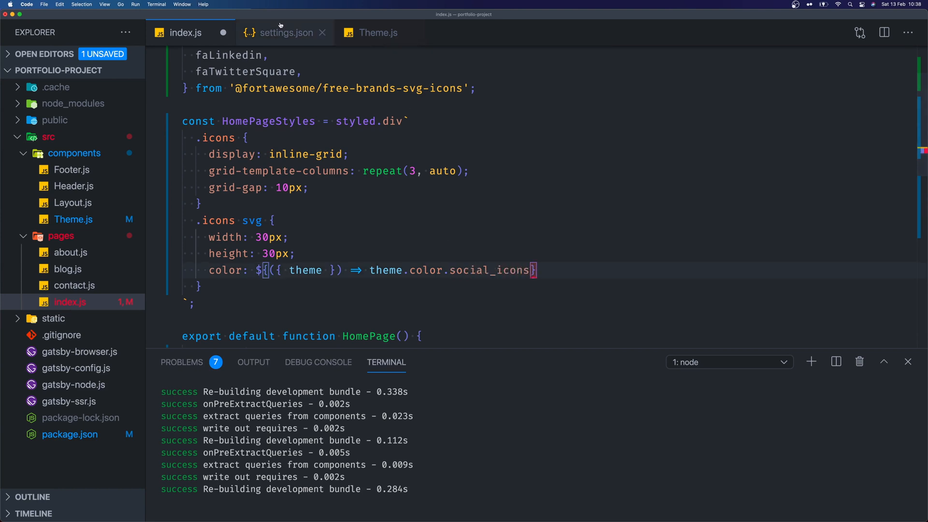
click(186, 33)
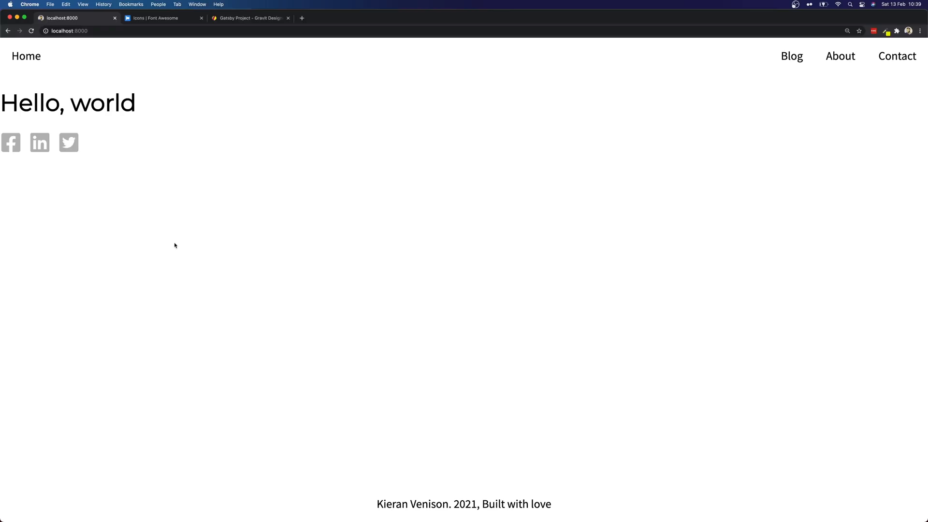
mouse_move(53, 138)
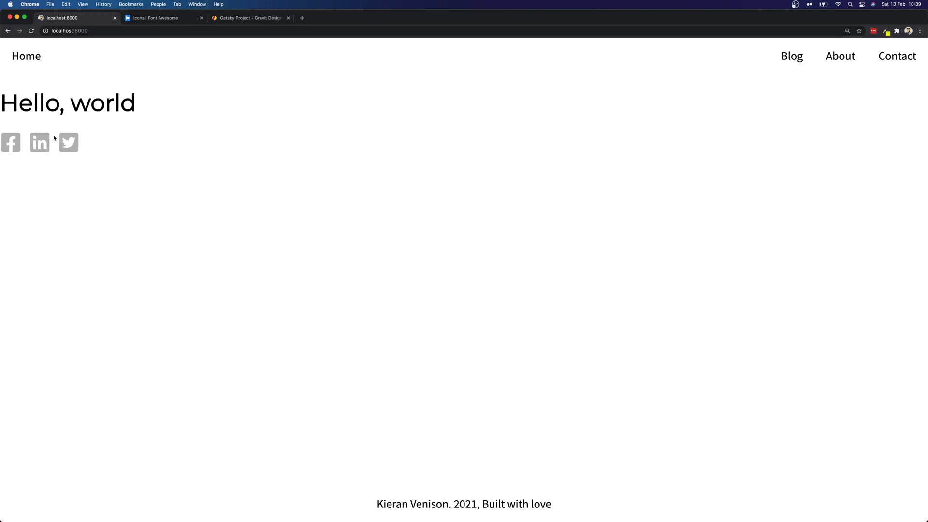
mouse_move(105, 136)
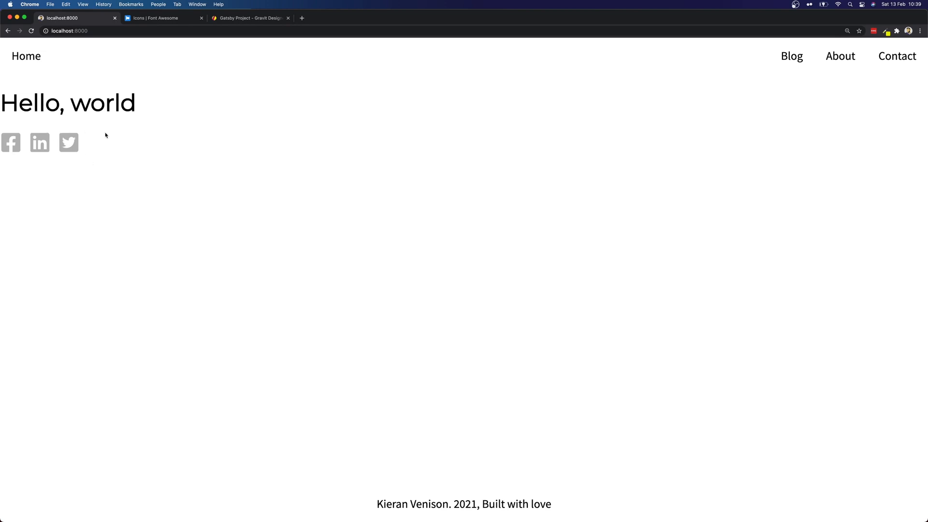
mouse_move(110, 149)
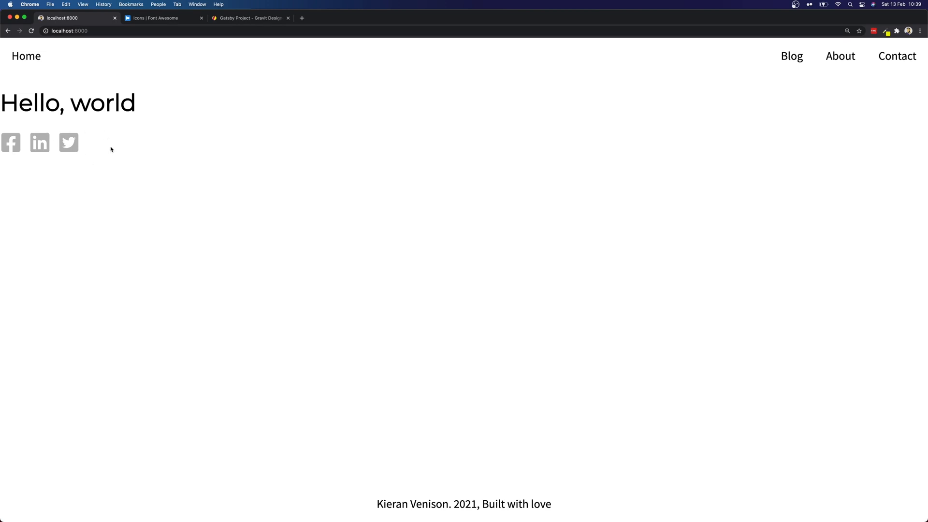